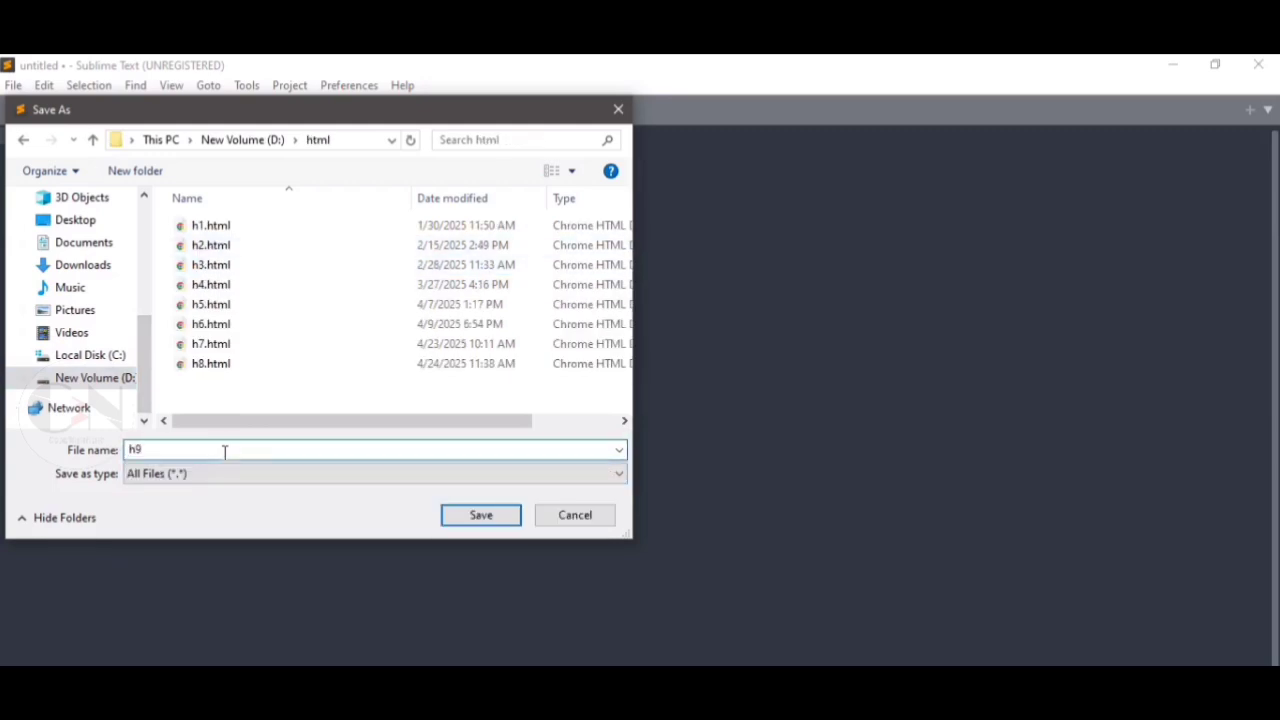
# Step: Save the file as h9.html and expand 'html' into an HTML5 page skeleton
pyautogui.click(480, 515)
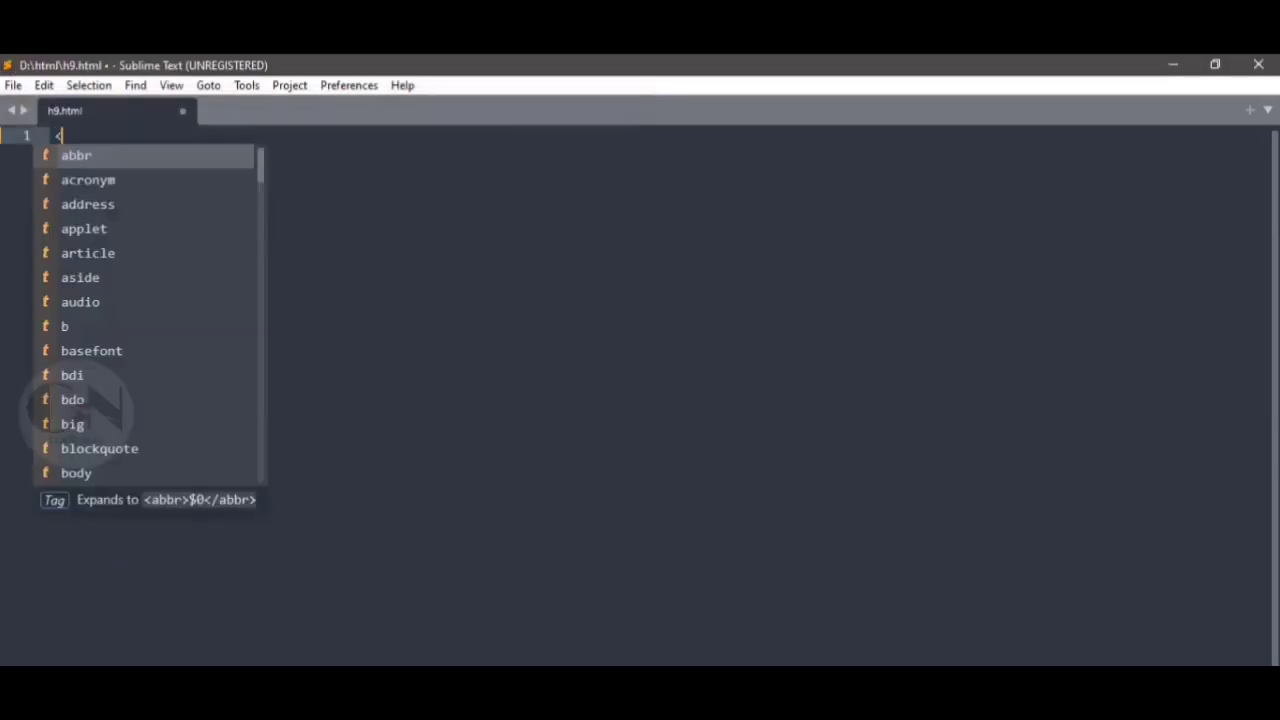
pyautogui.write('html>')
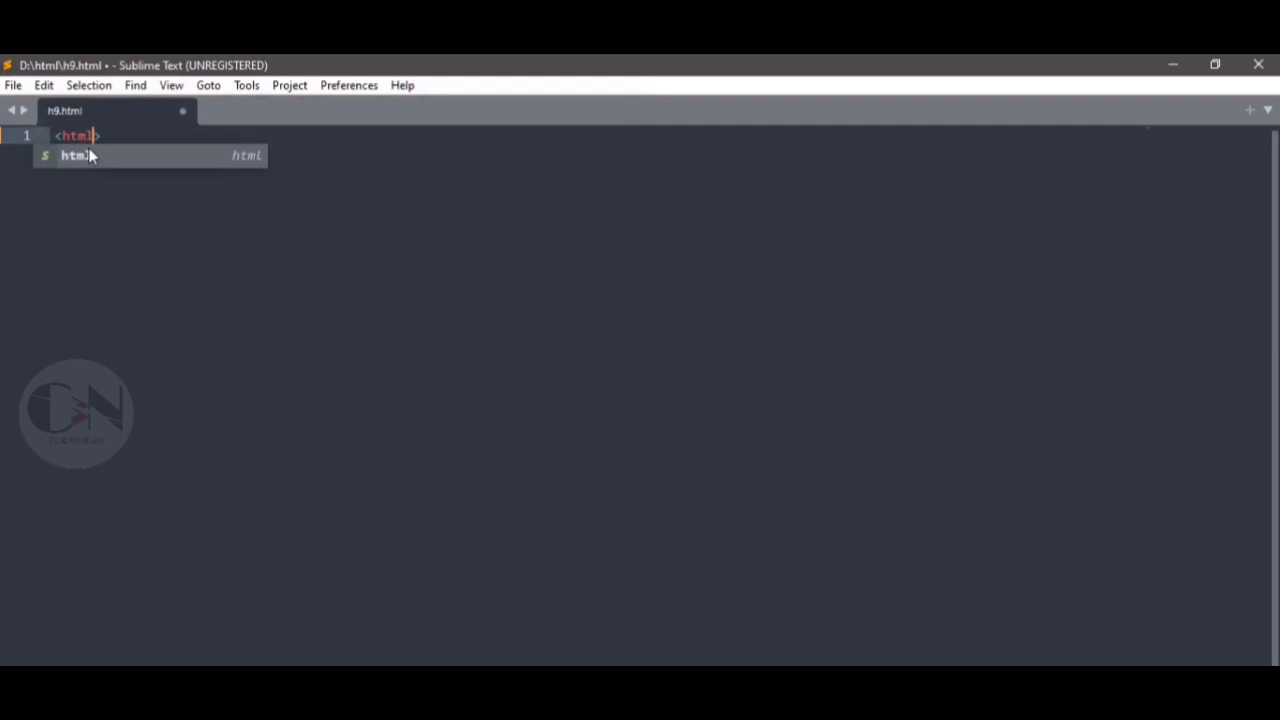
pyautogui.press('Tab')
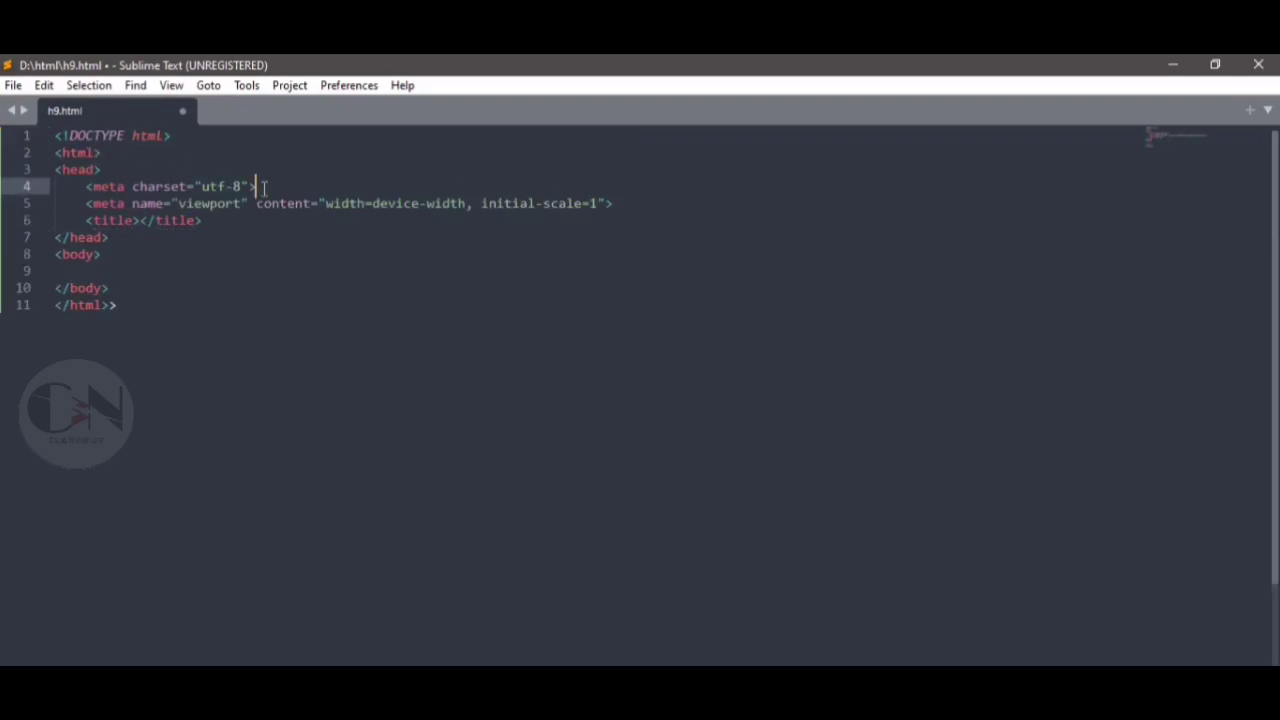
# Step: Type a description meta tag: 'this is a basic html tutorial for beginners.'
pyautogui.write('meta nmae=')
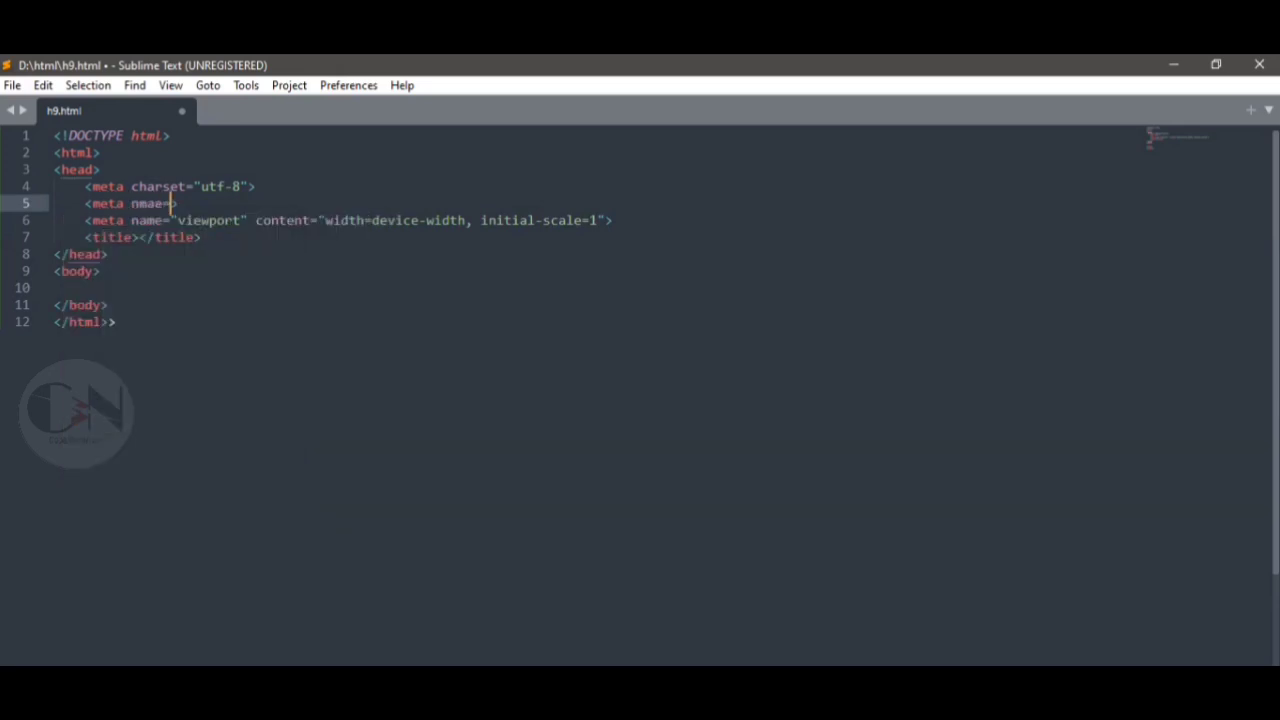
pyautogui.write('name')
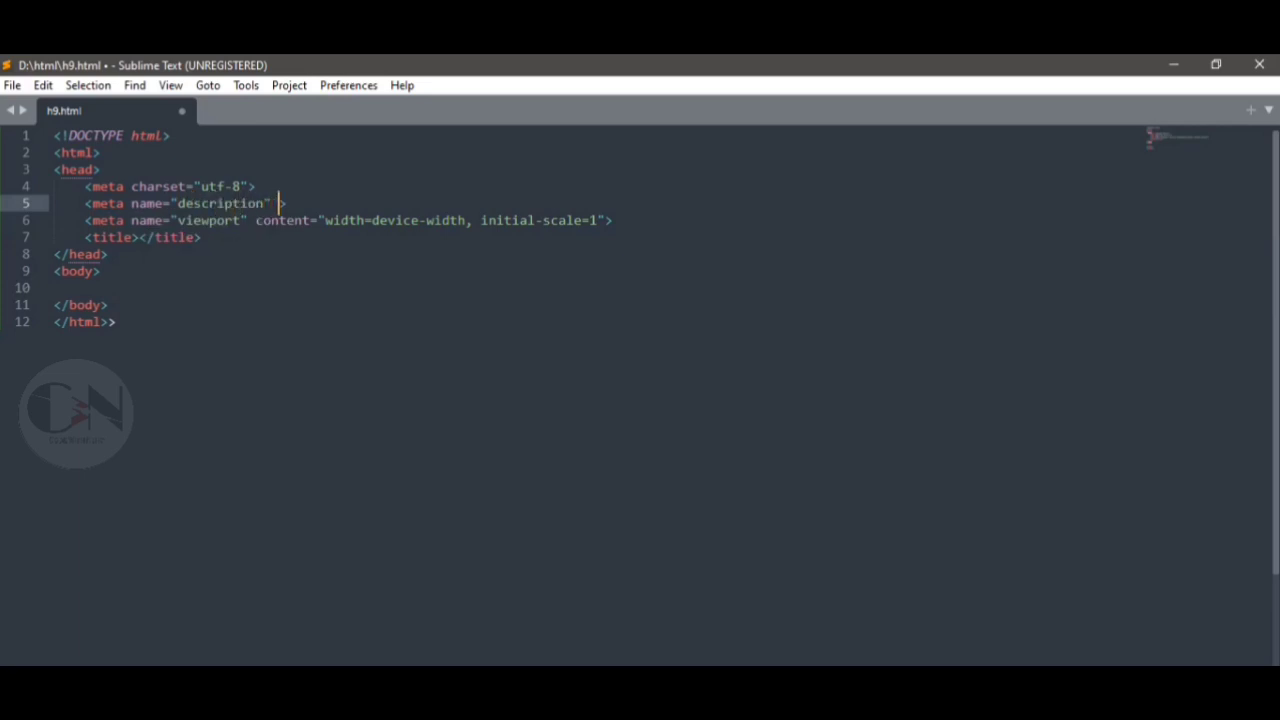
pyautogui.write('content=')
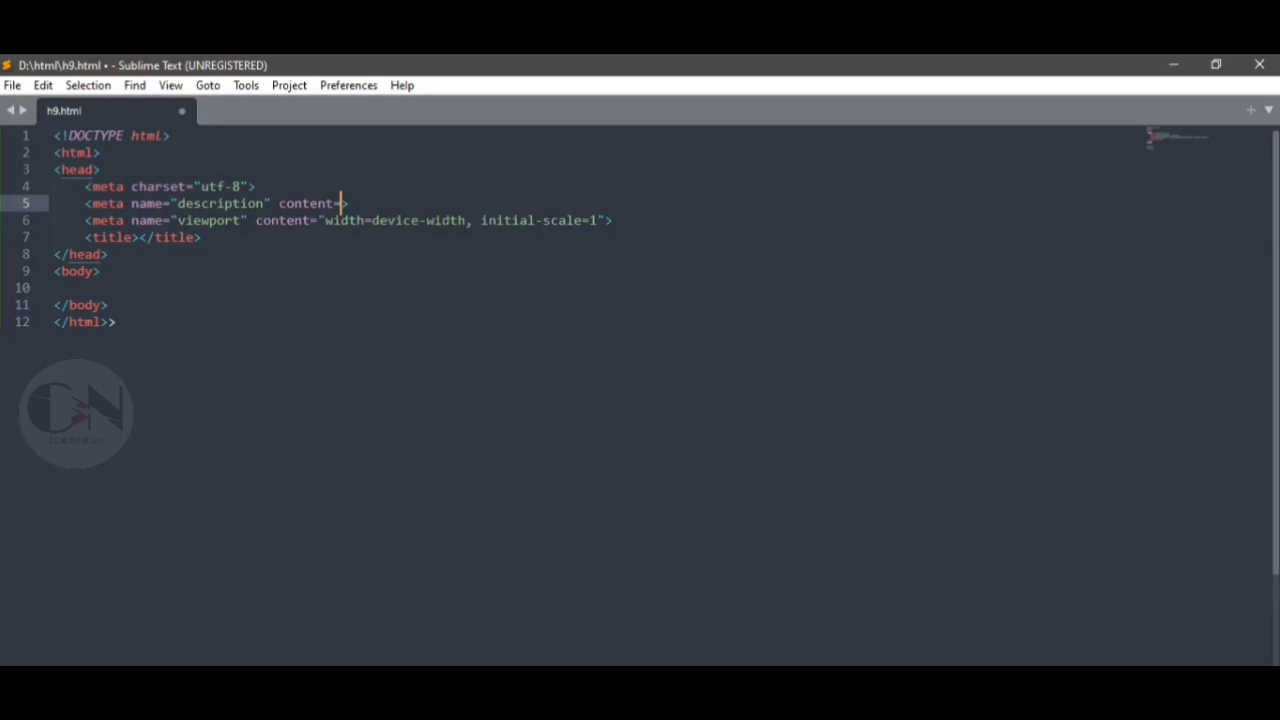
pyautogui.write('this a "')
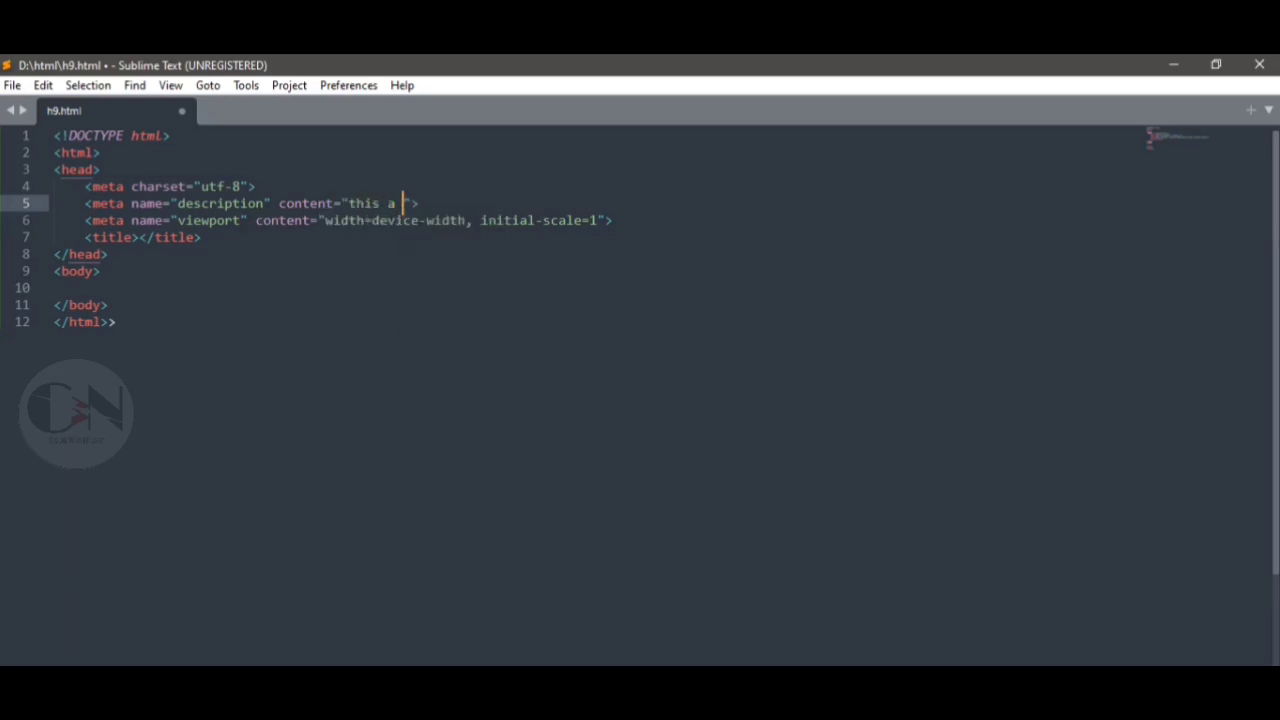
pyautogui.write('is')
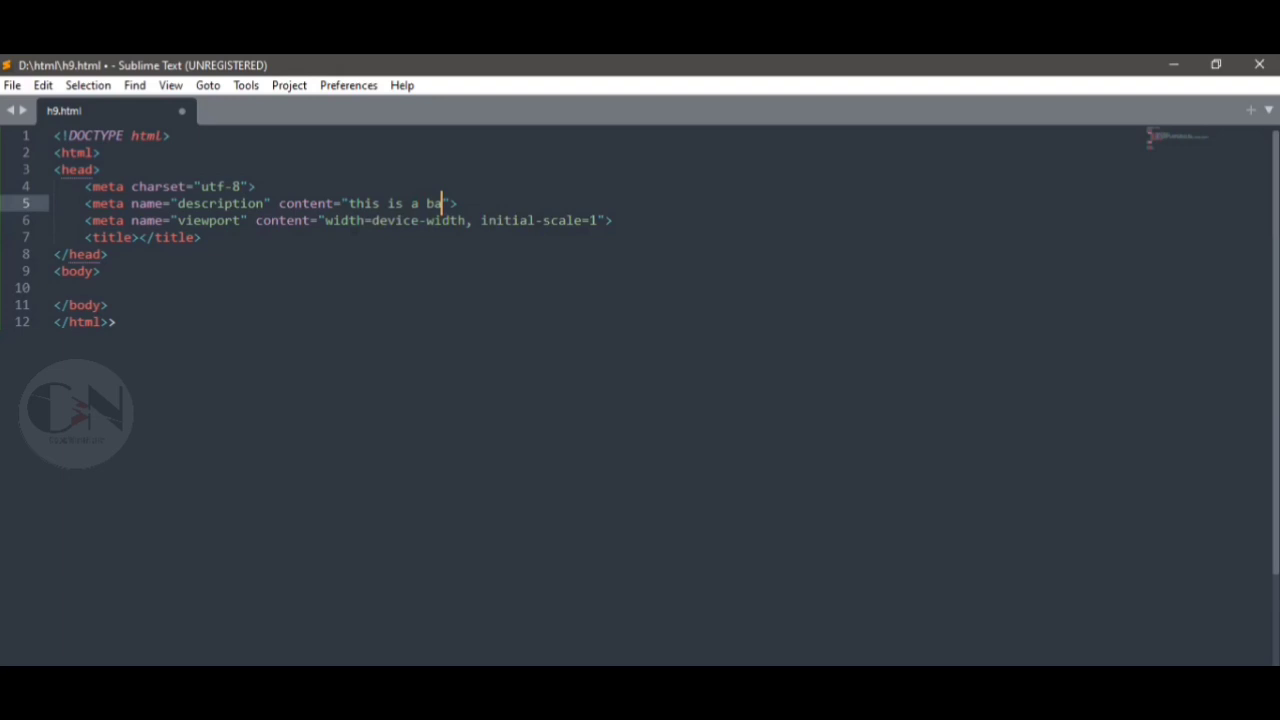
pyautogui.write('sic html')
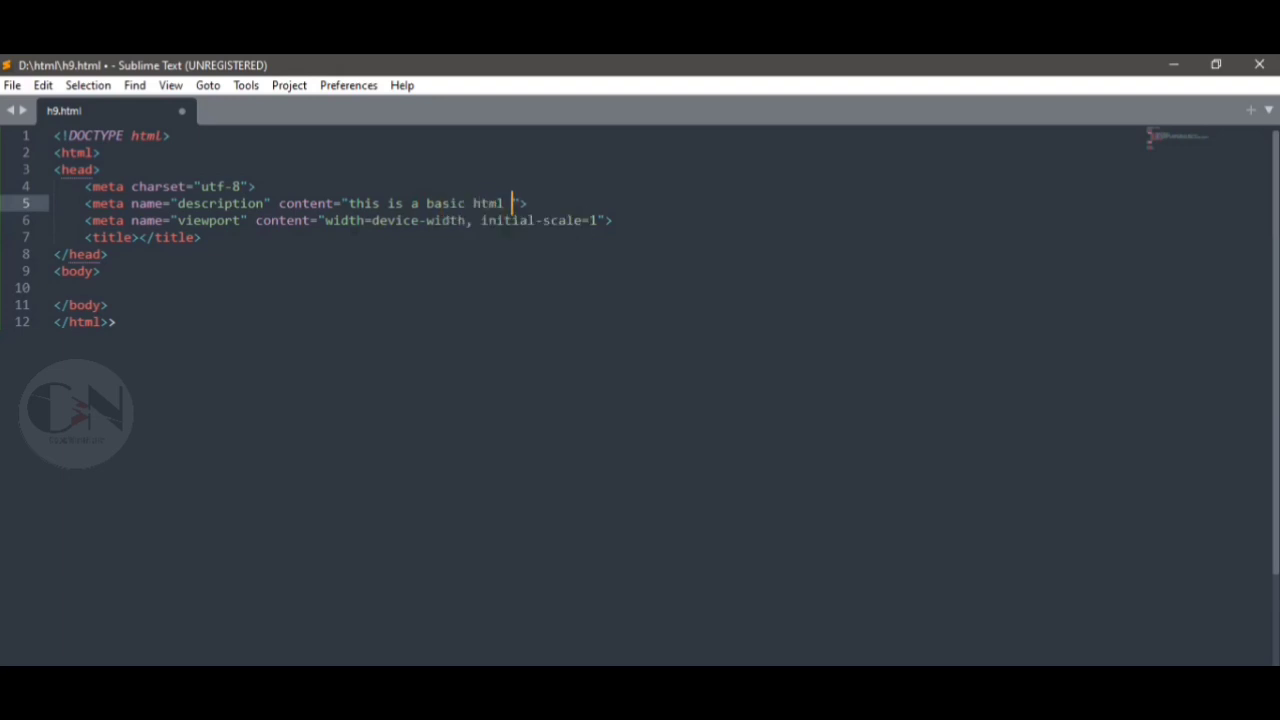
pyautogui.write('tutorial for beginners')
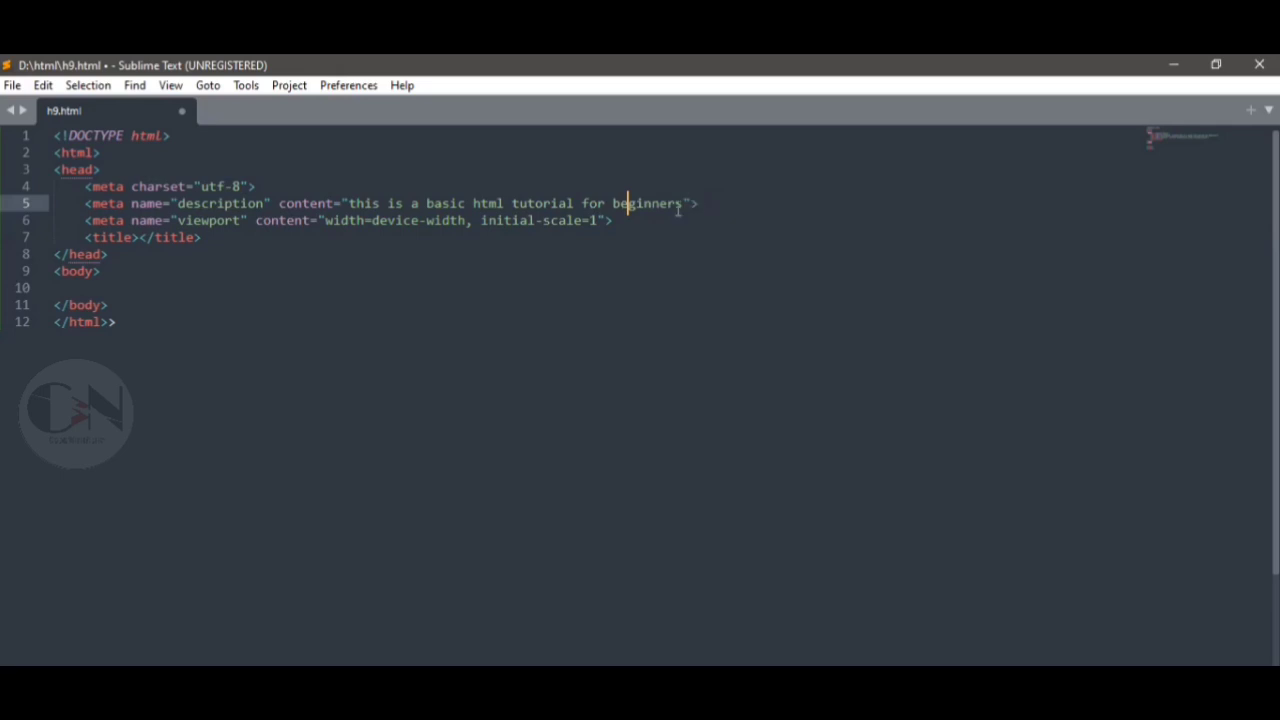
pyautogui.write('.')
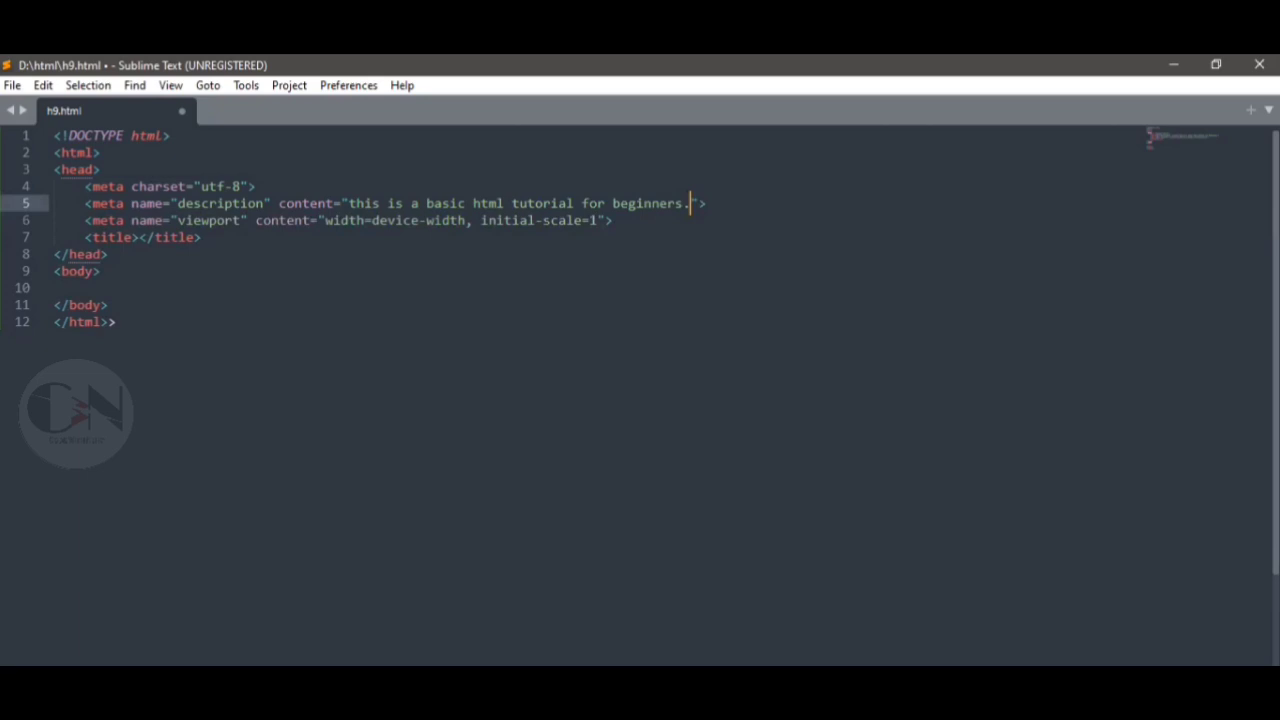
pyautogui.press('Enter')
pyautogui.write('<meta na')
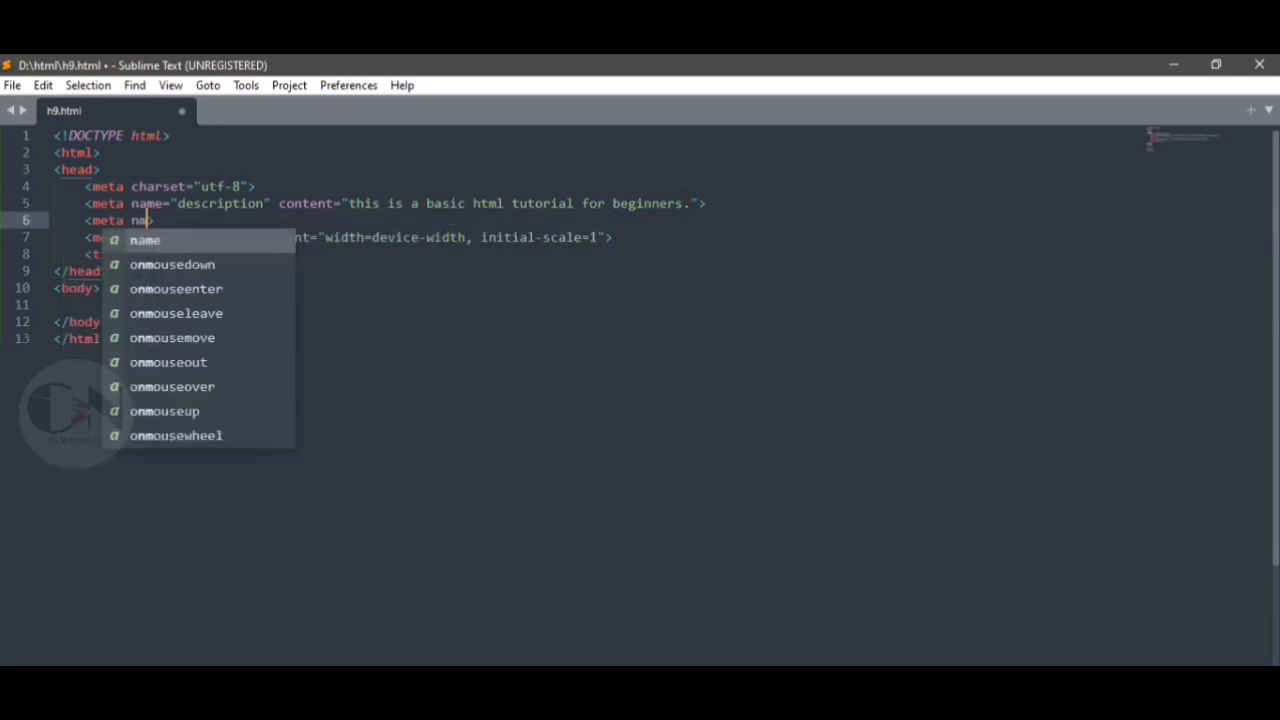
# Step: Add a keyword meta tag listing html, html basics, html tutorial, web development
pyautogui.write('mae="key">')
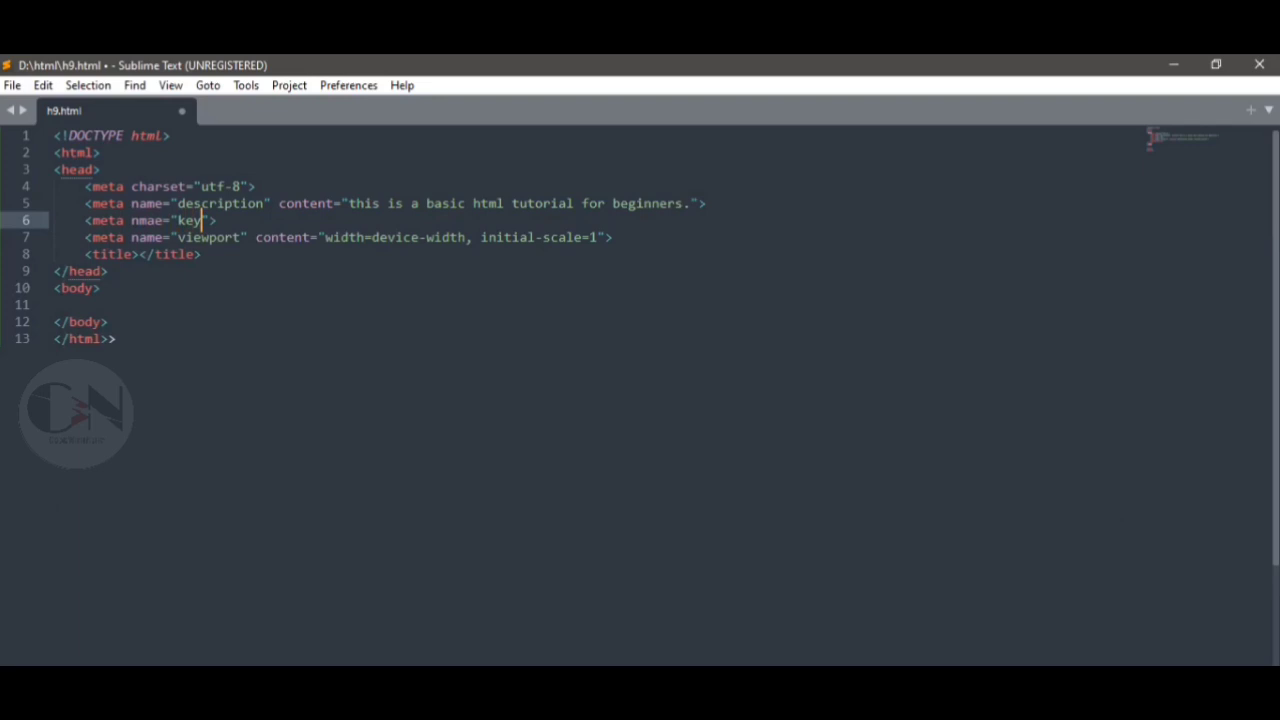
pyautogui.write('word=')
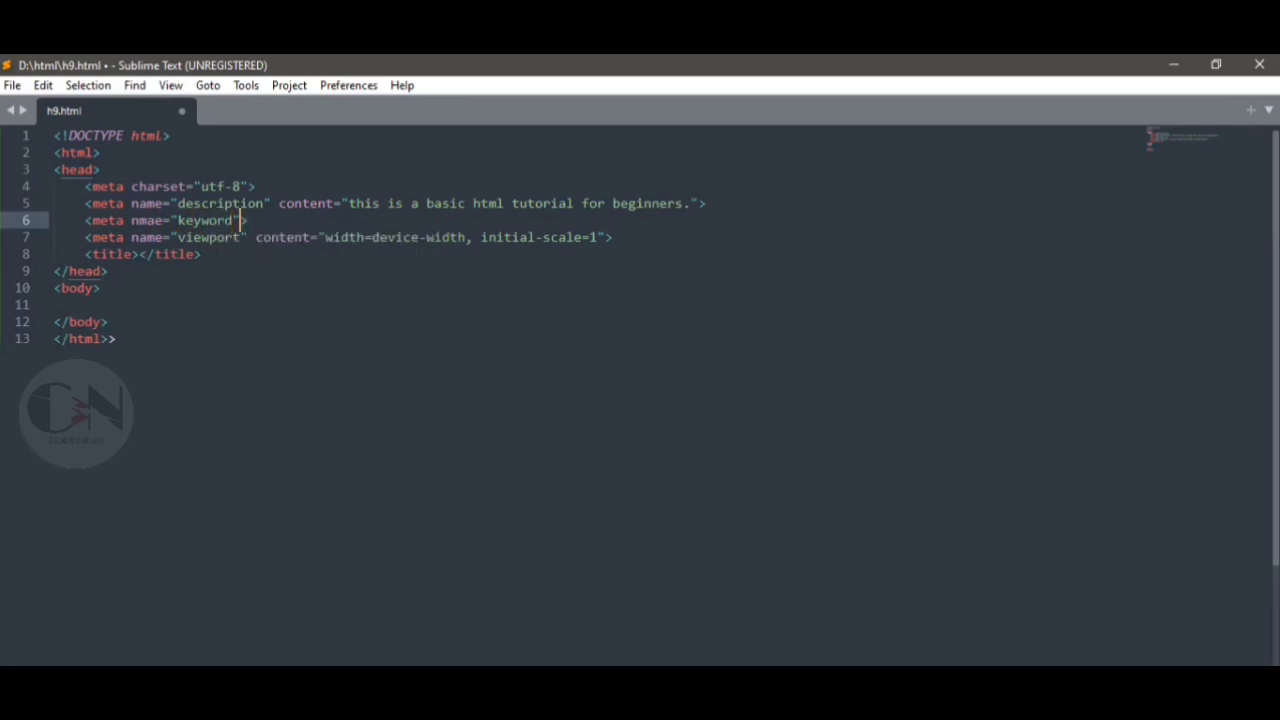
pyautogui.write('content="')
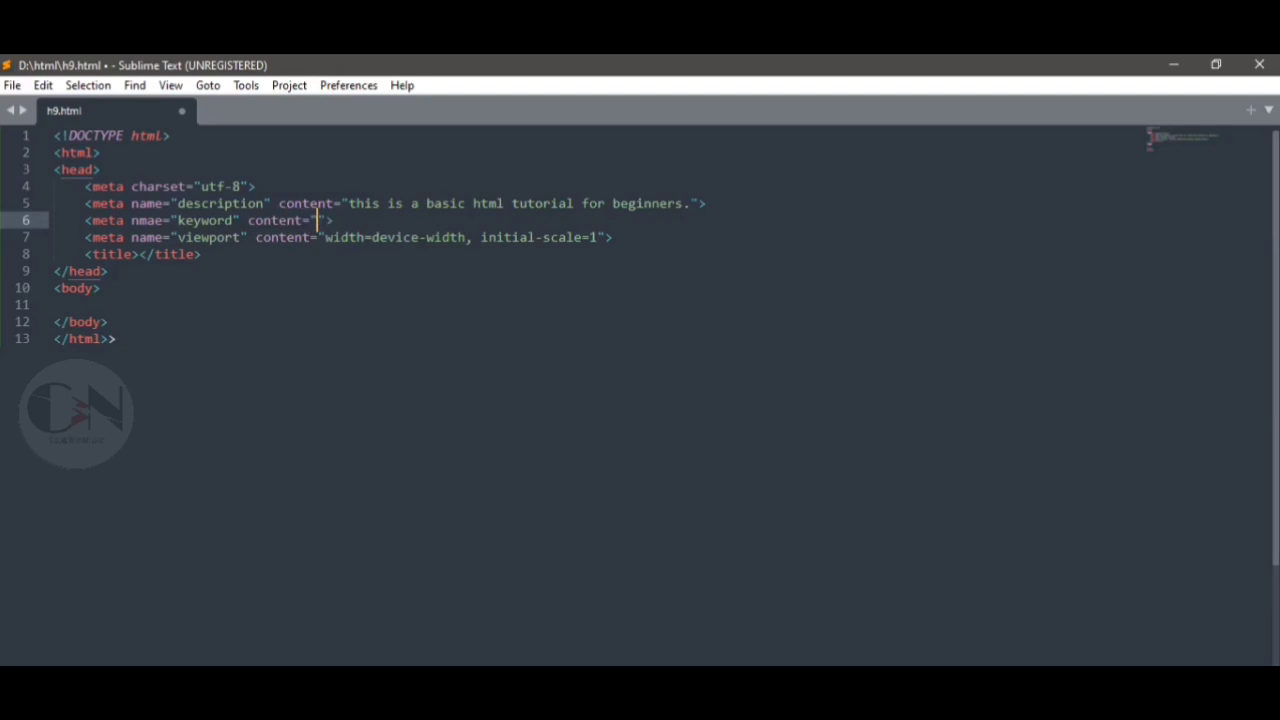
pyautogui.write('html,html basics,h')
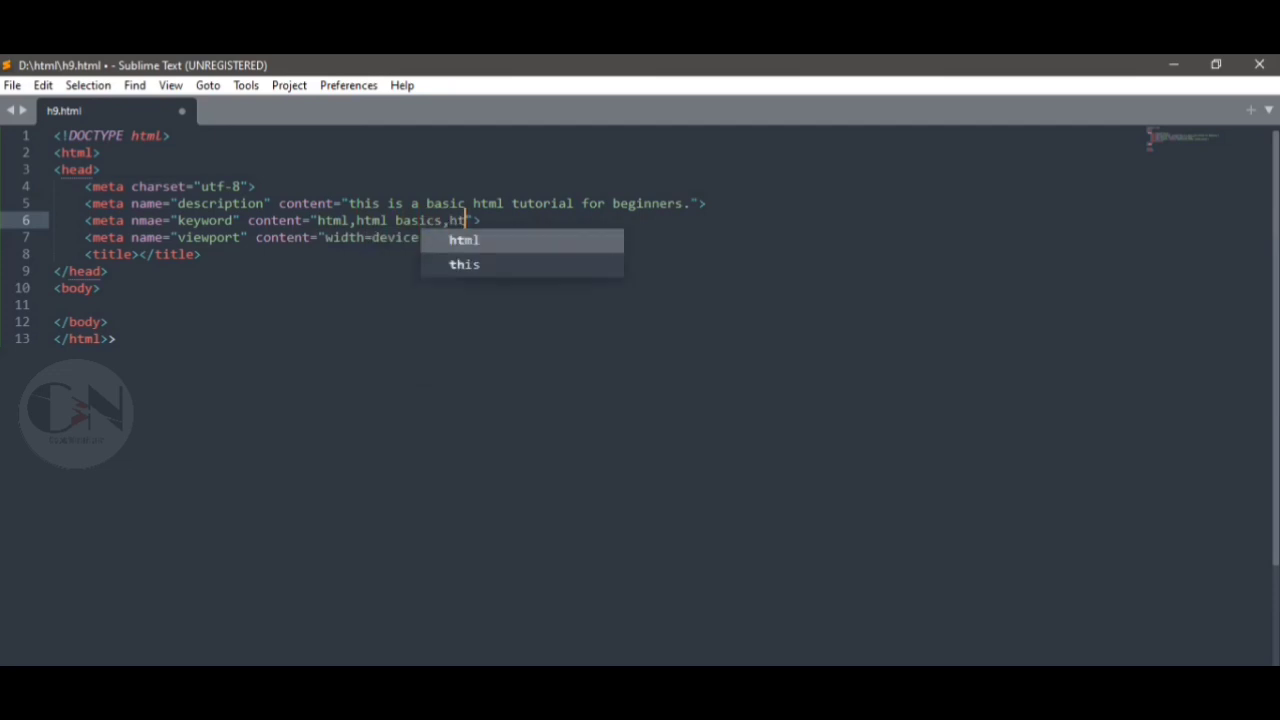
pyautogui.write('tutorial,')
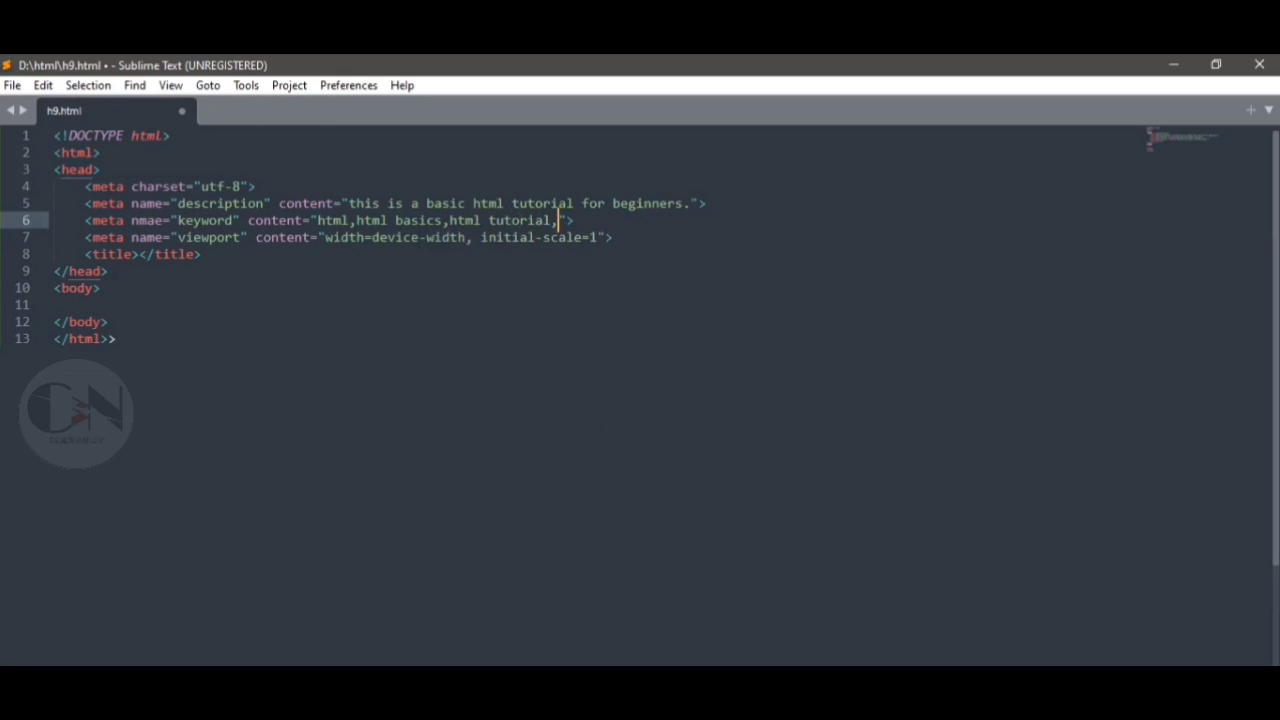
pyautogui.write('web development')
pyautogui.write('<meta >')
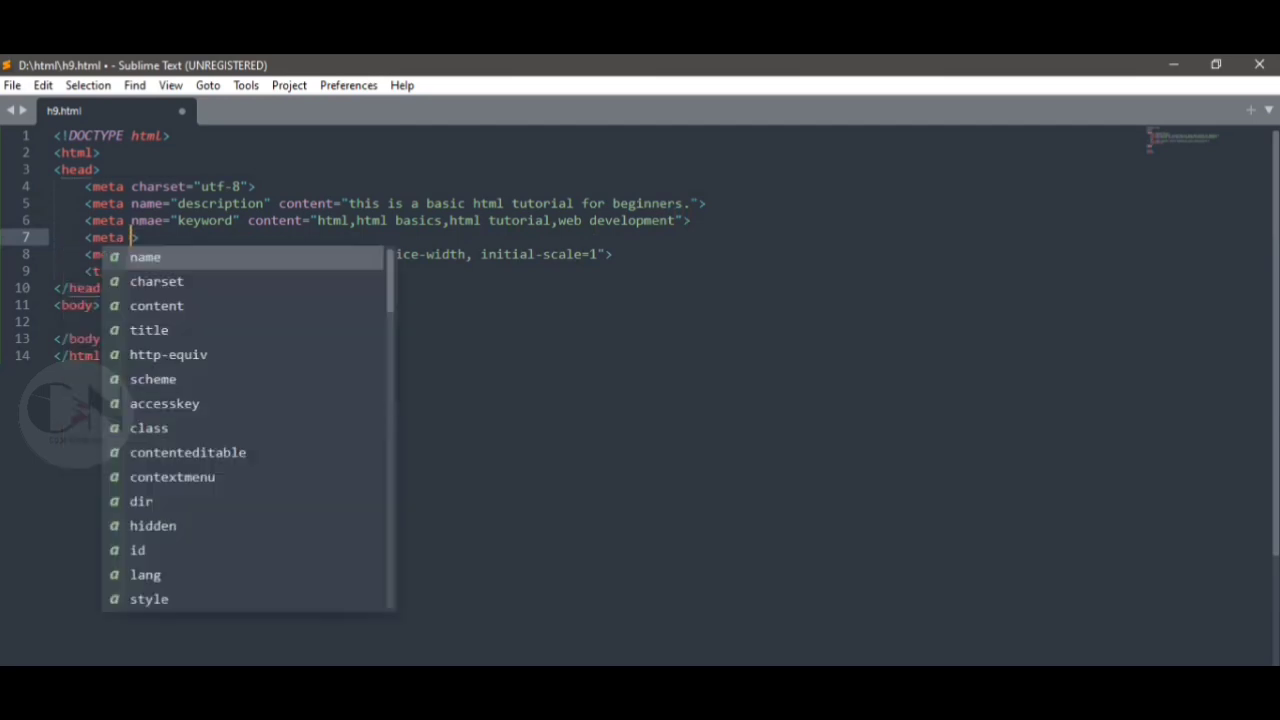
# Step: Fill in an author meta tag crediting Neha (Code with Neha)
pyautogui.write('name="aut')
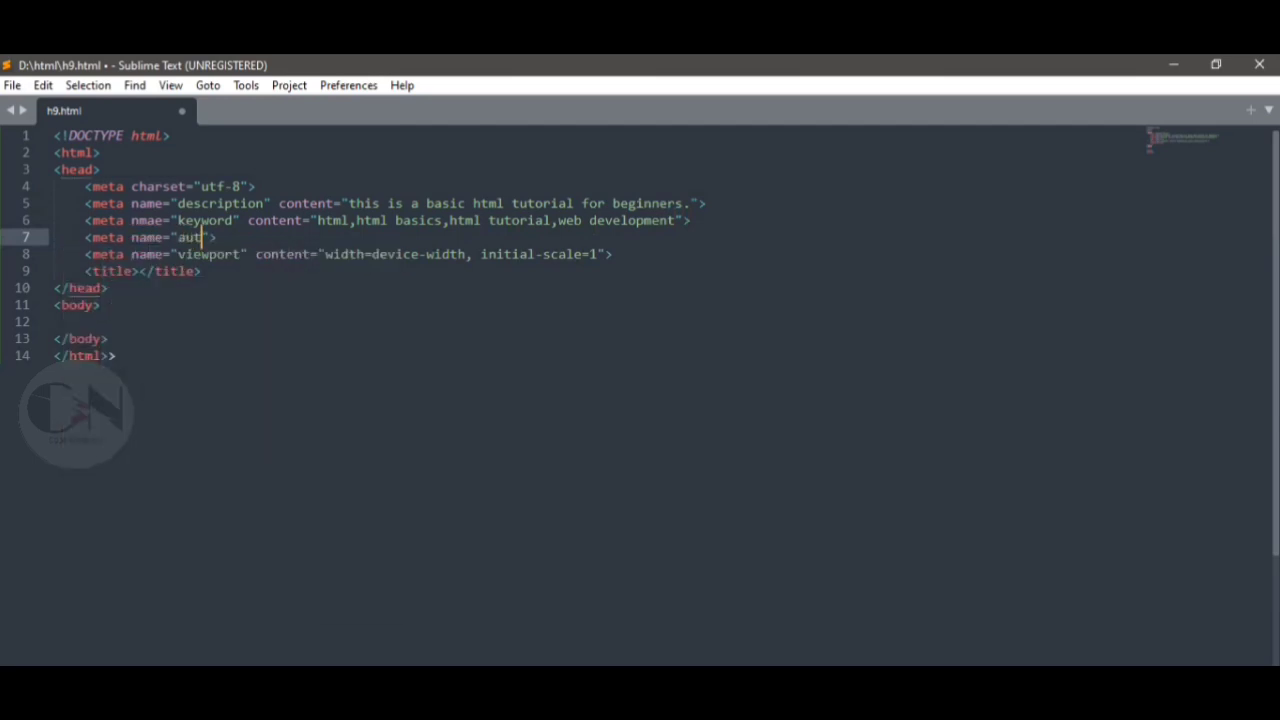
pyautogui.write('hor" content="')
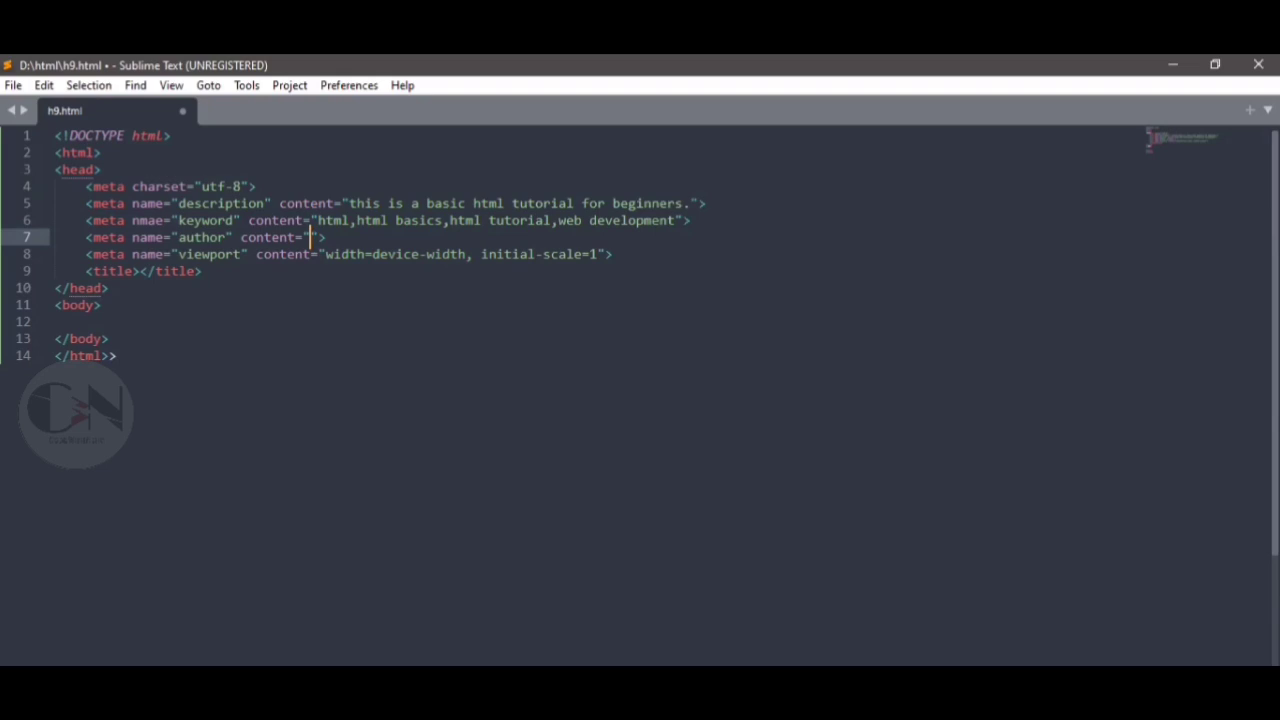
pyautogui.write('Neha')
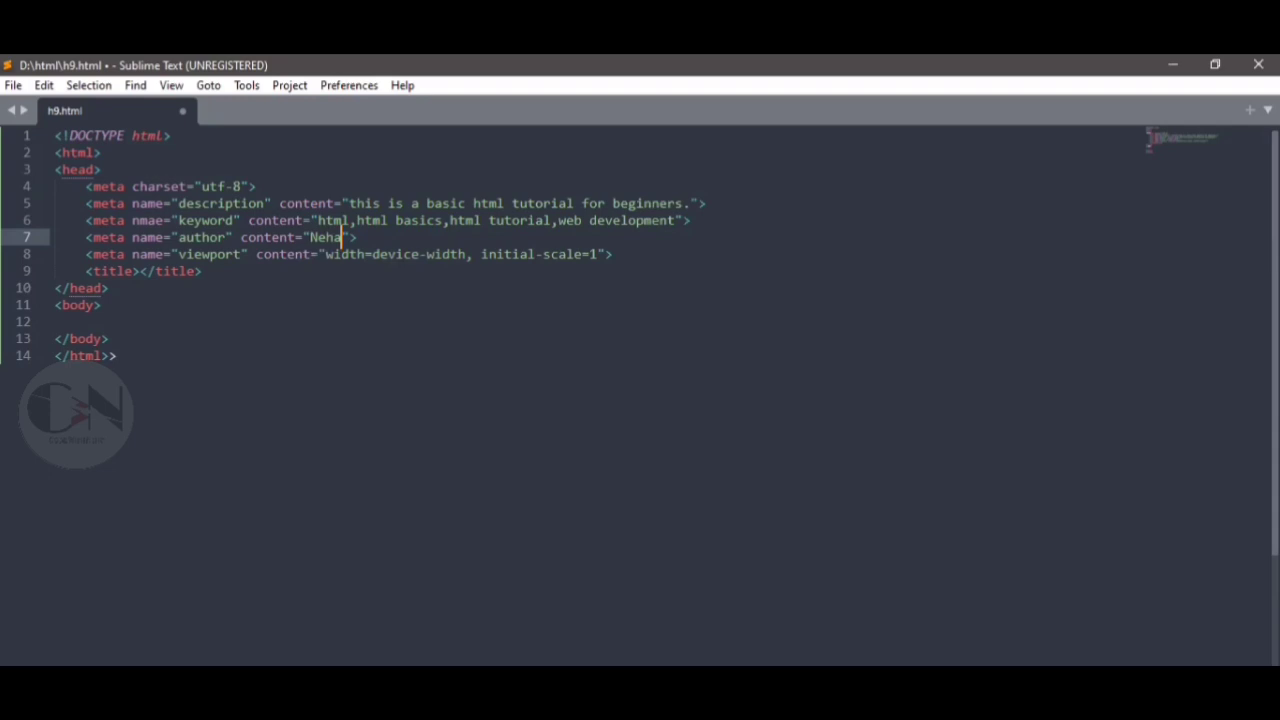
pyautogui.write('()')
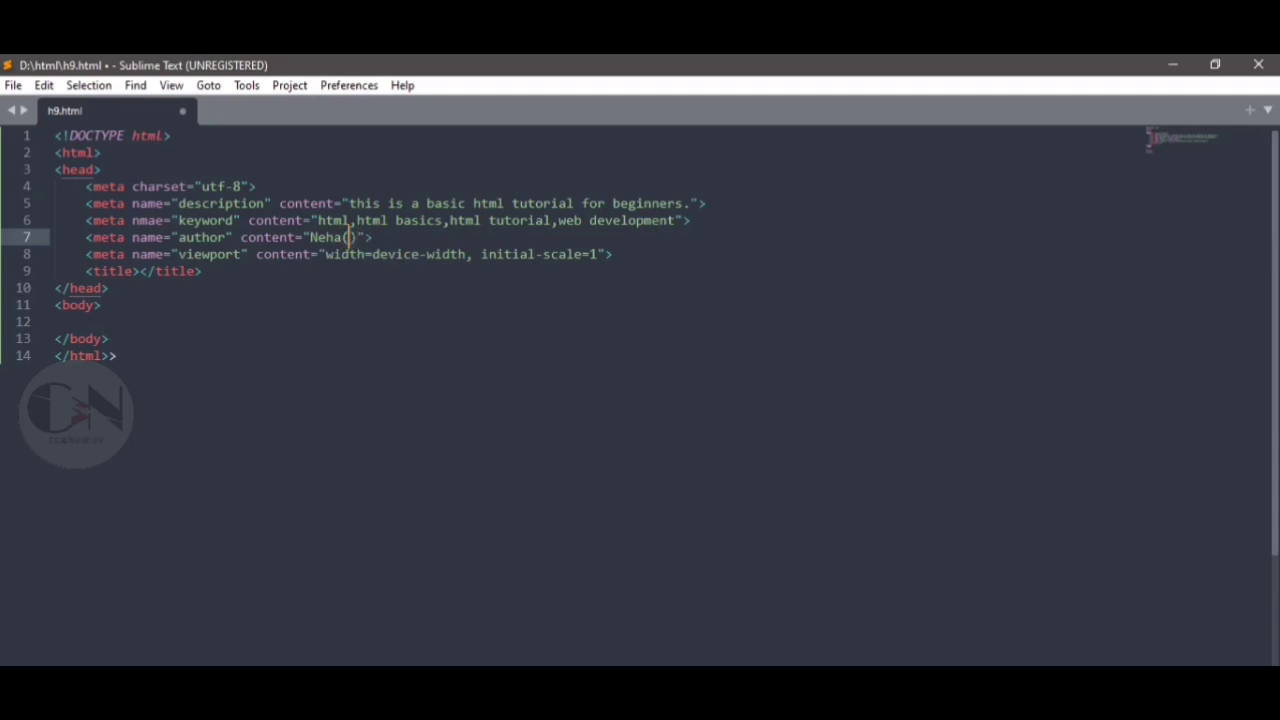
pyautogui.write('Code')
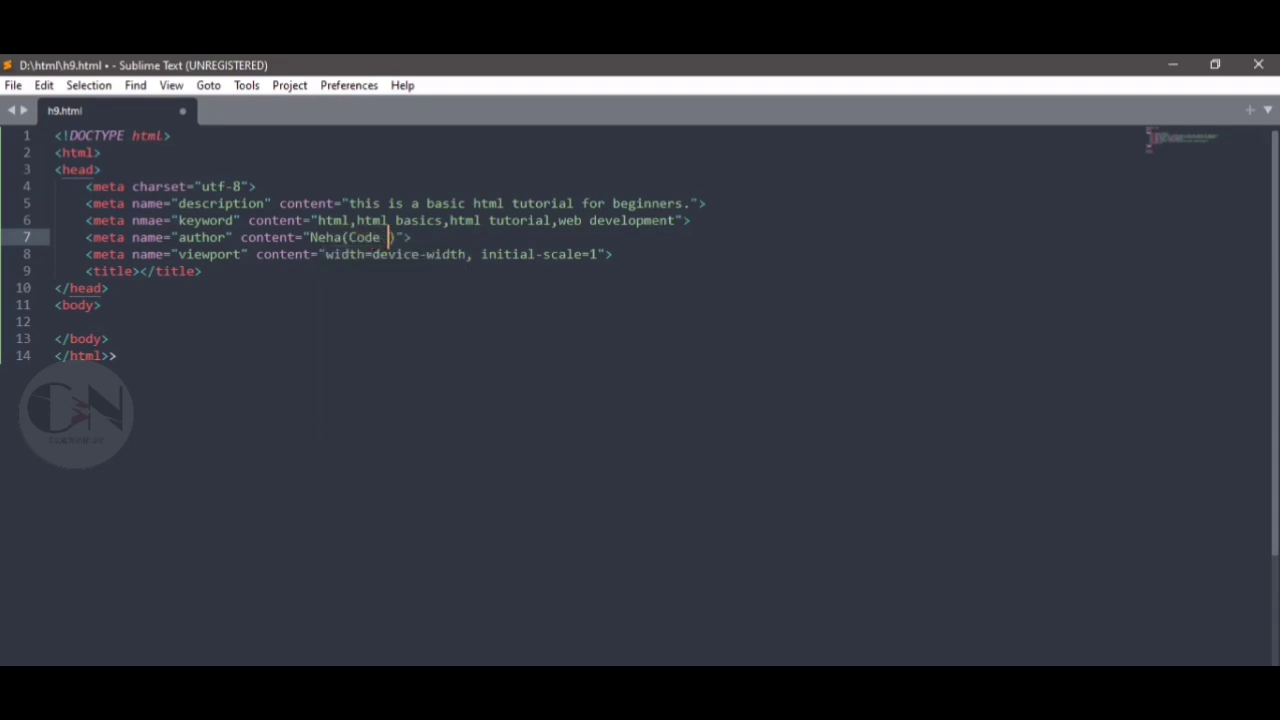
pyautogui.write('w')
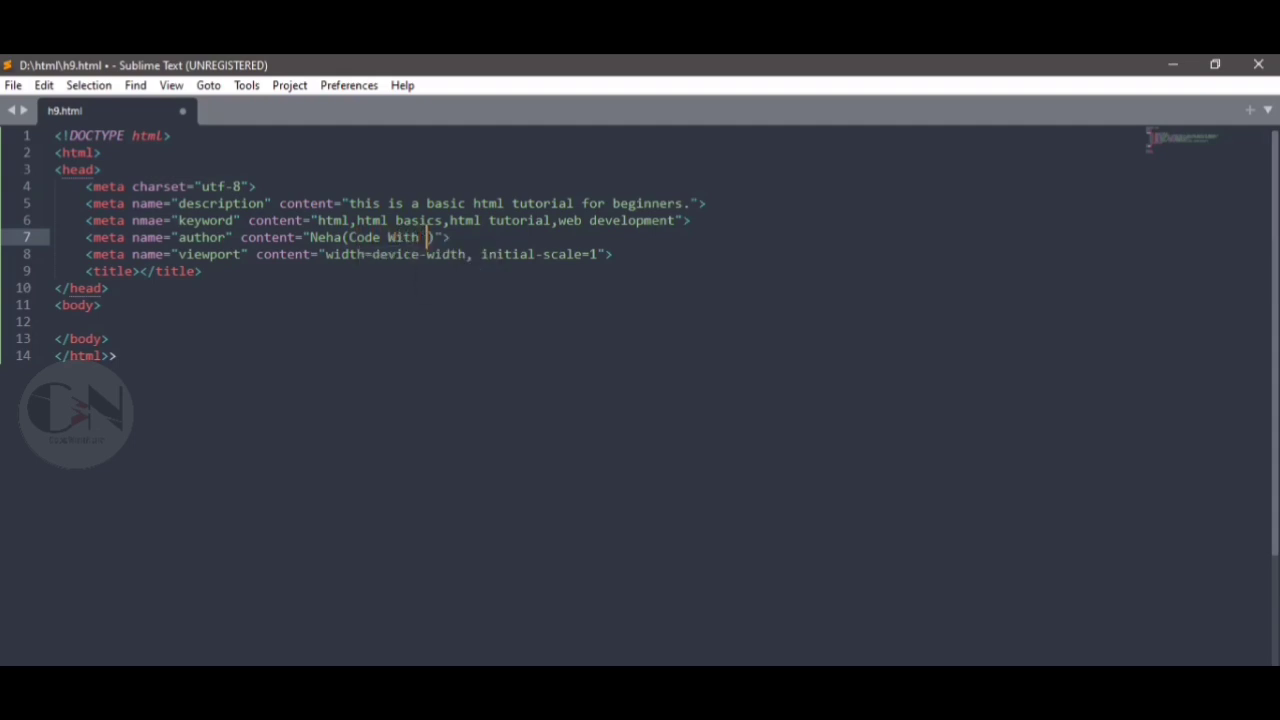
pyautogui.write('Neha')
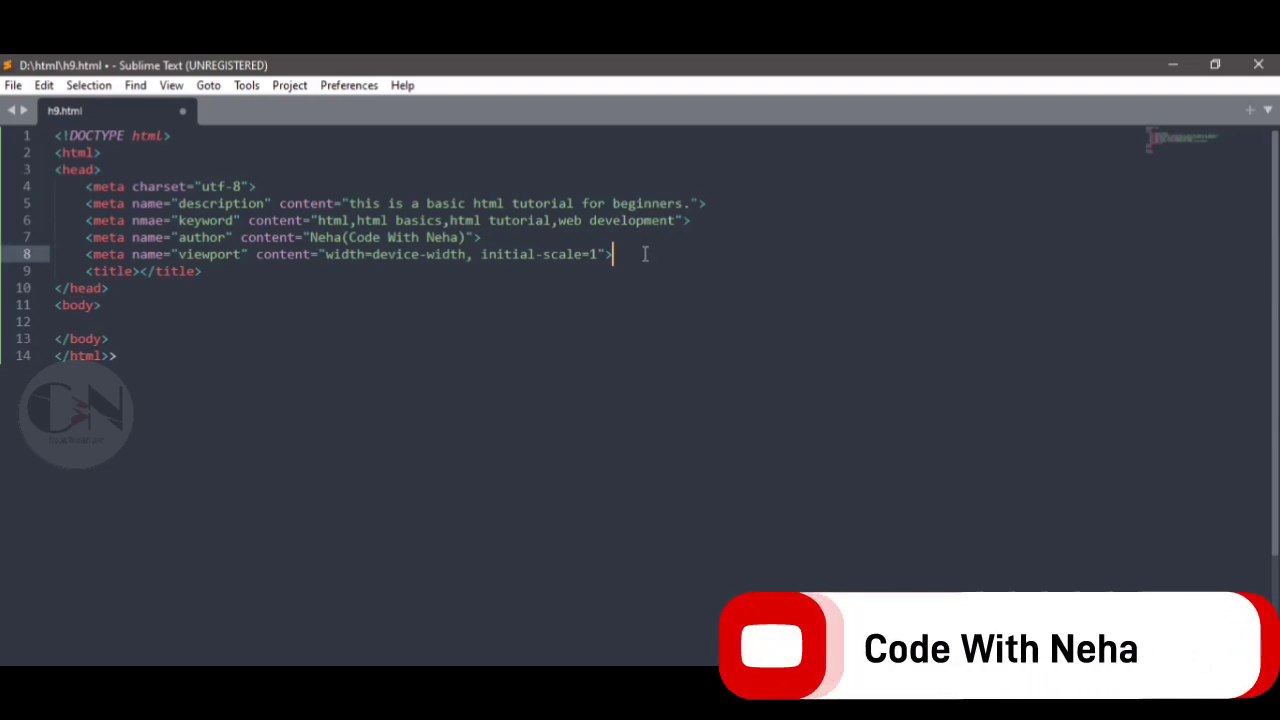
# Step: Add a meta tag with http-equiv="refresh" and content="5", then browse to D:\html
pyautogui.press('Enter')
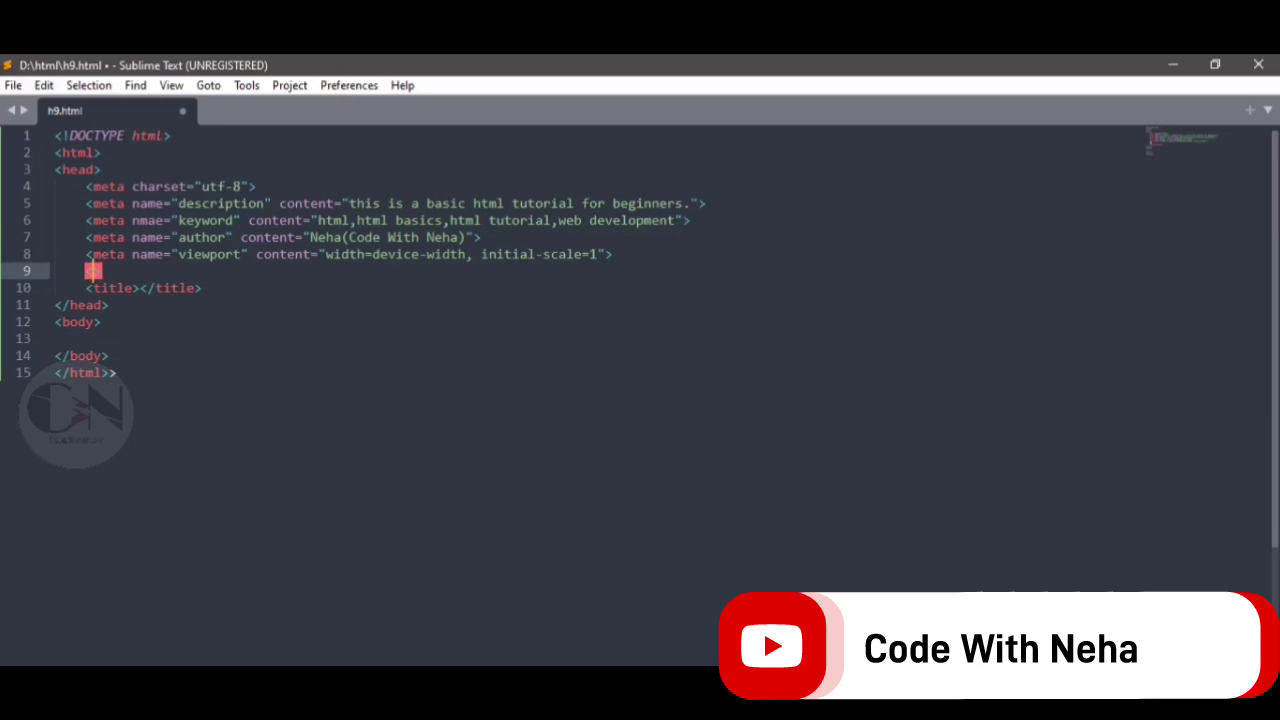
pyautogui.write('<meta >')
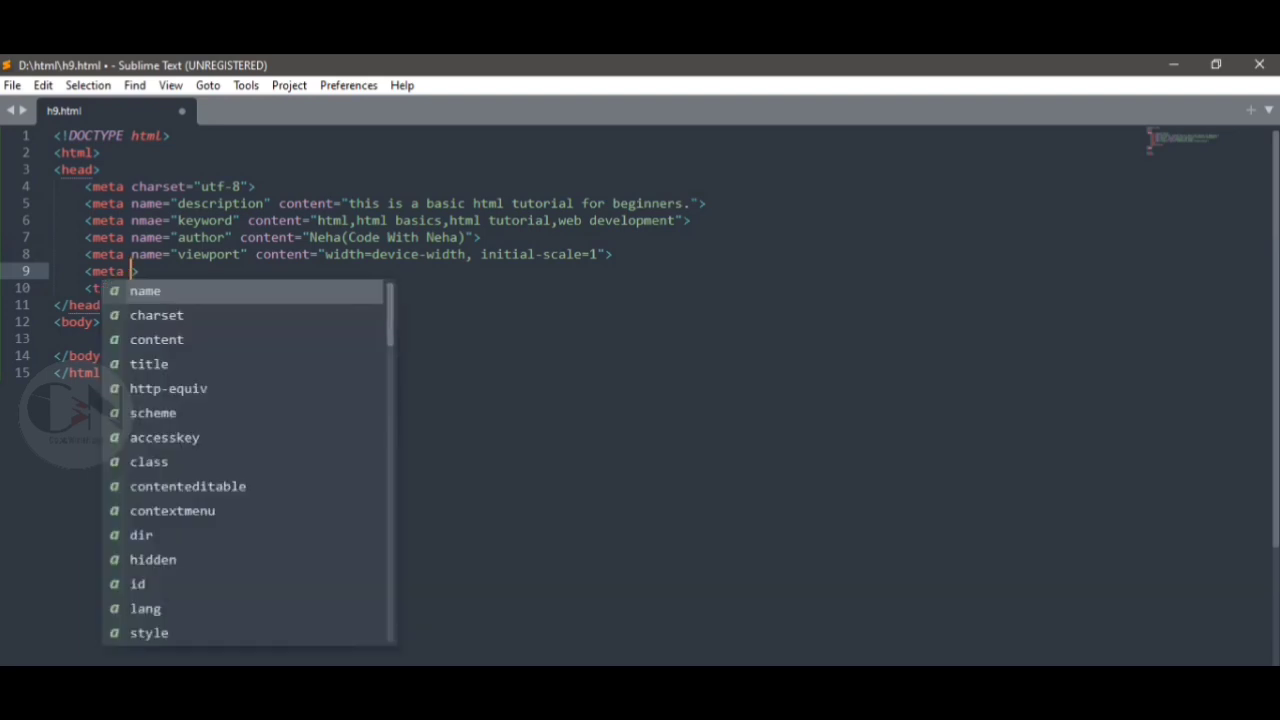
pyautogui.write('http-equiv="')
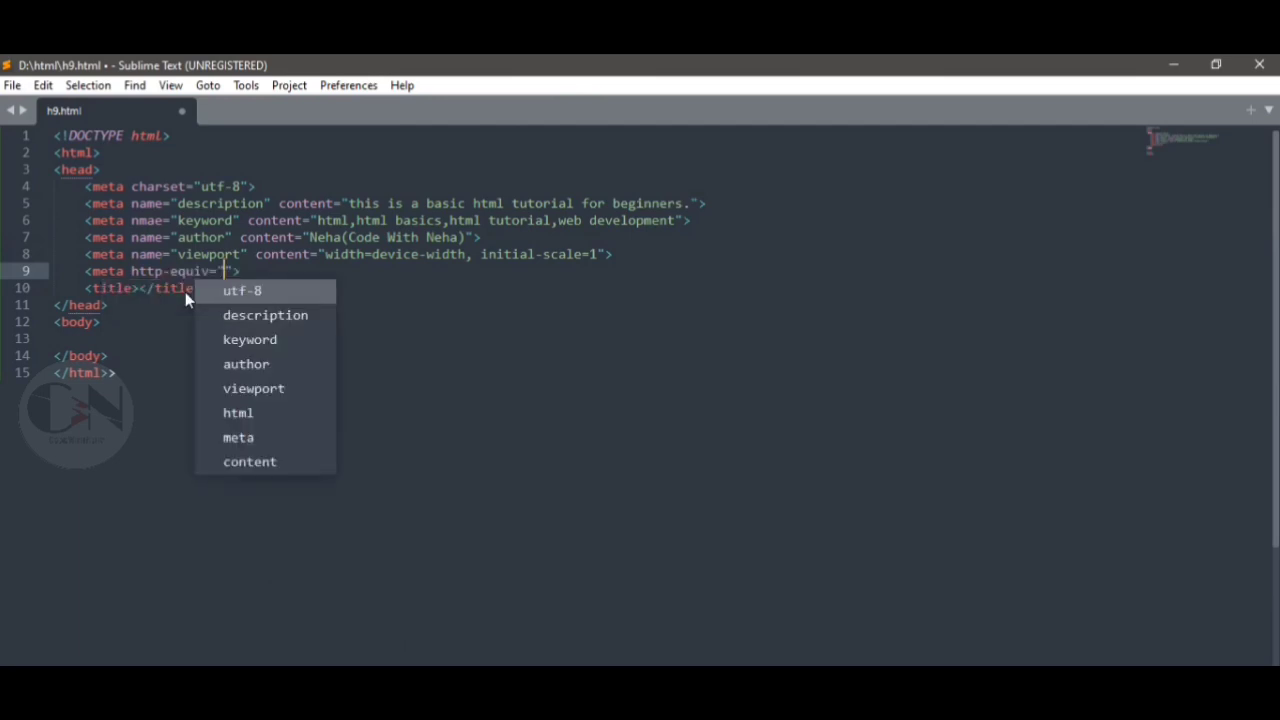
pyautogui.write('refre')
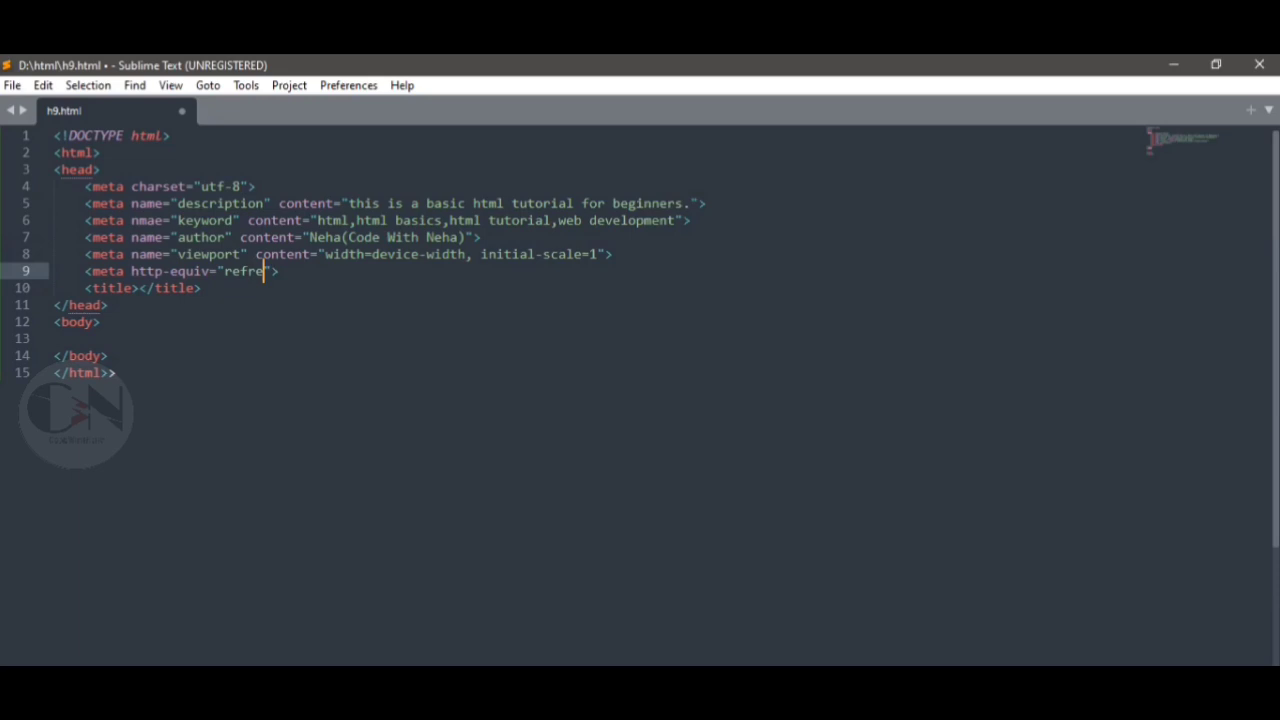
pyautogui.write('sh')
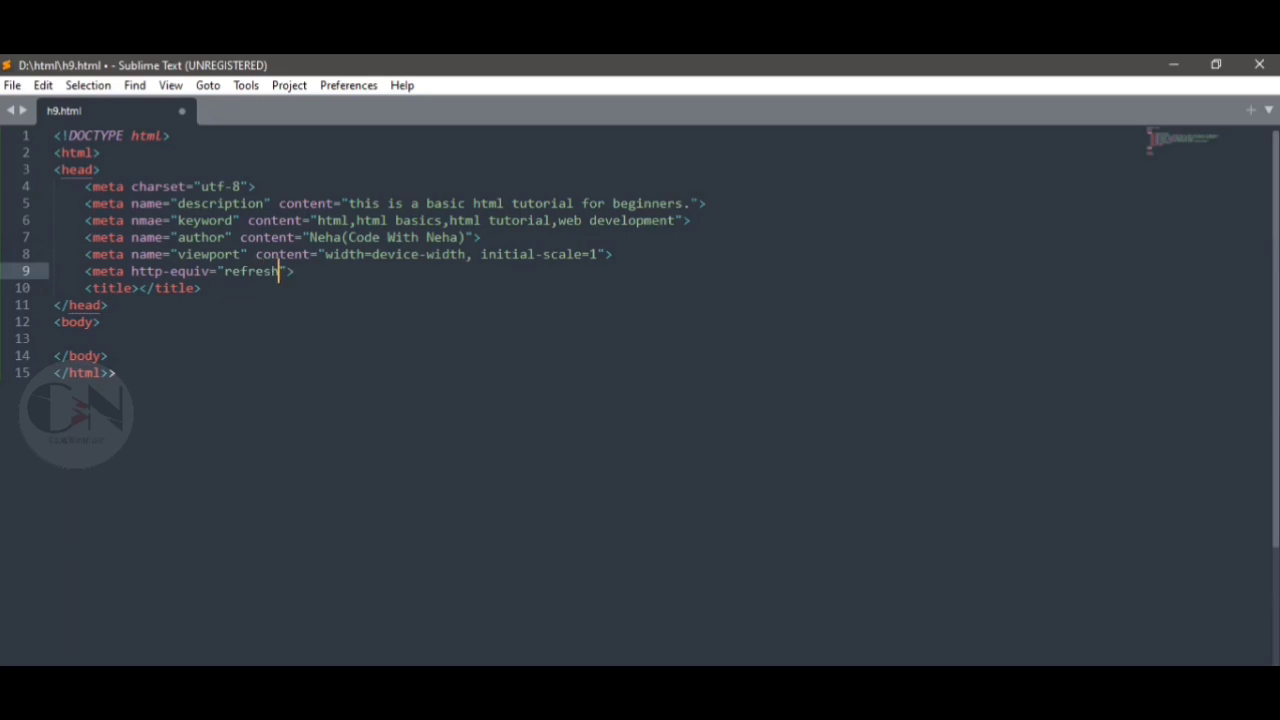
pyautogui.write('content=')
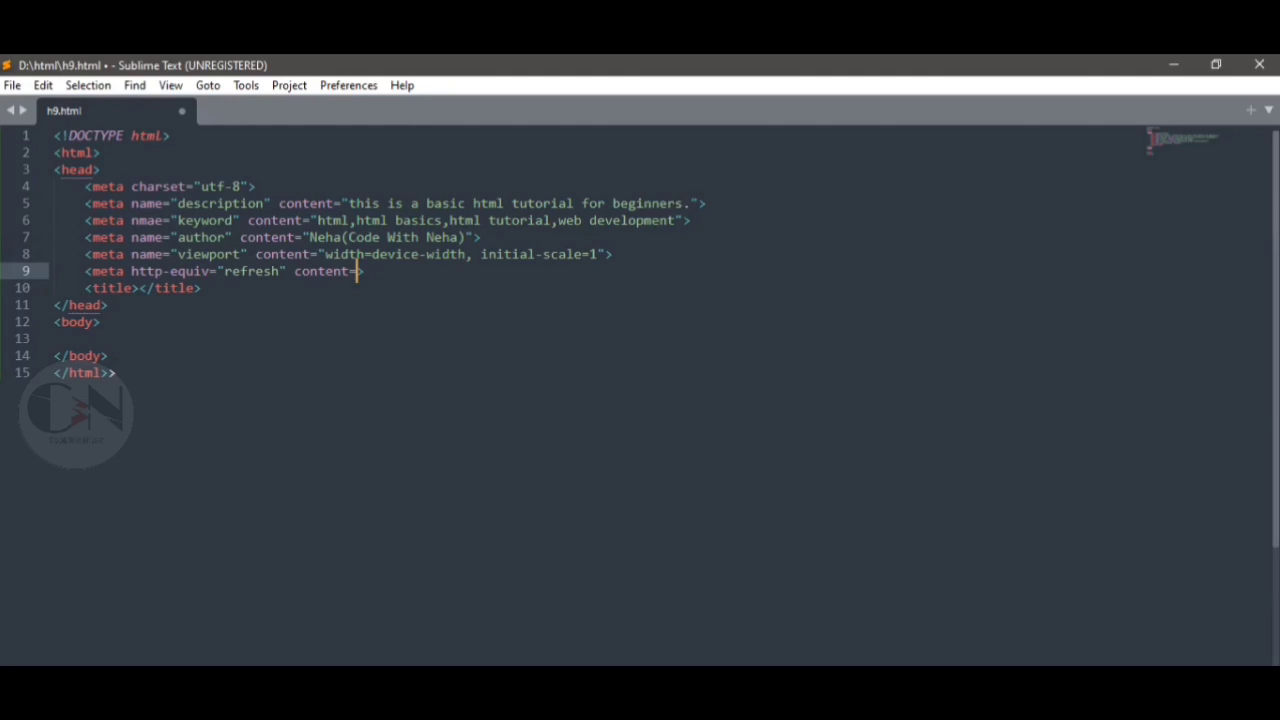
pyautogui.write('5')
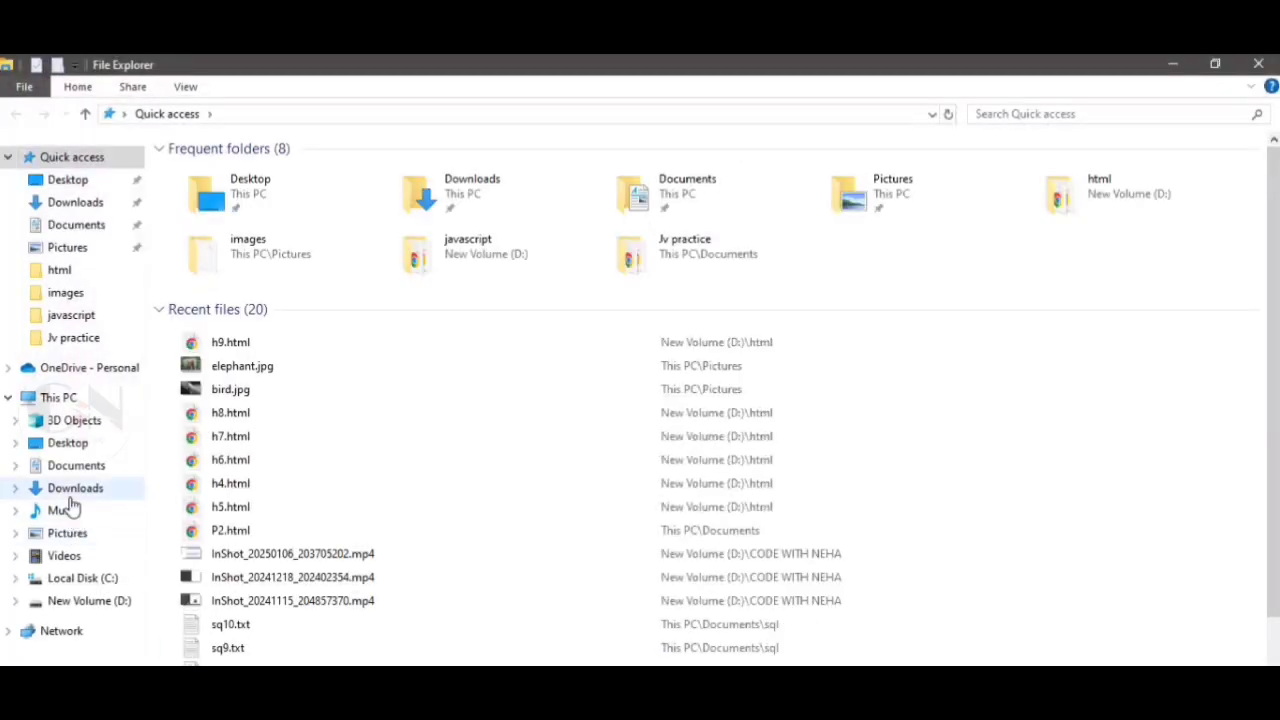
pyautogui.click(89, 600)
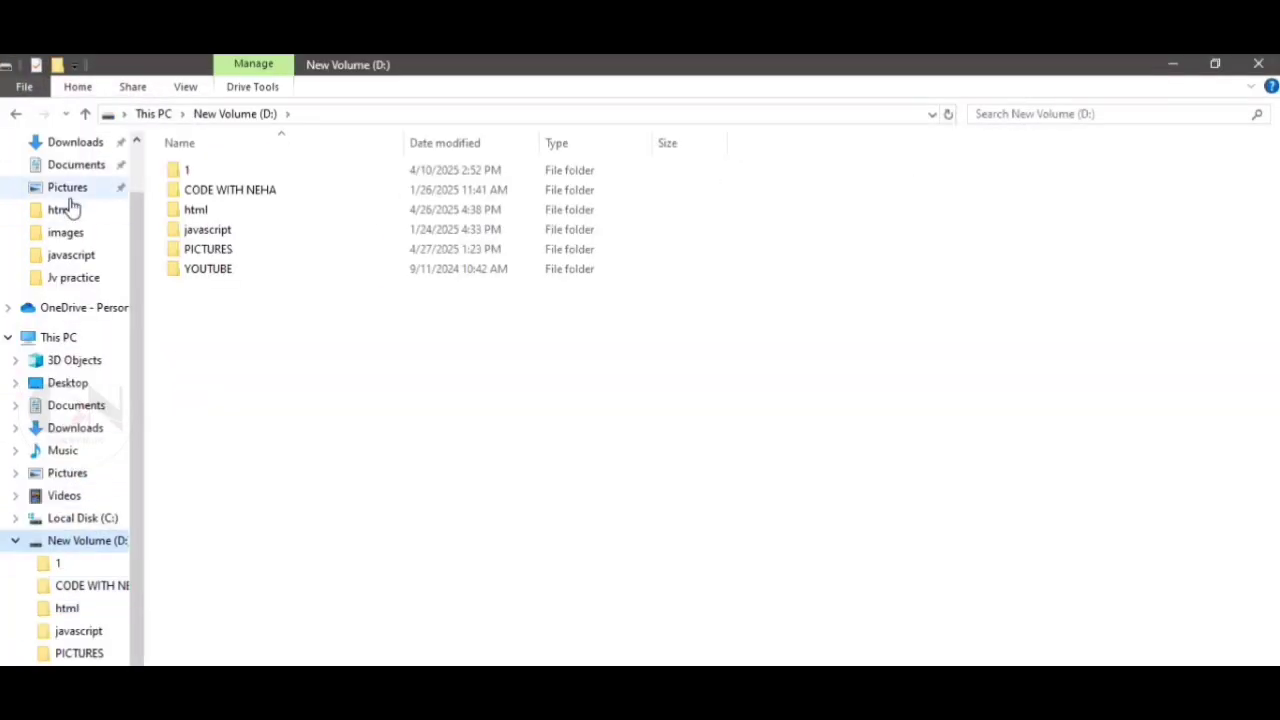
pyautogui.doubleClick(207, 249)
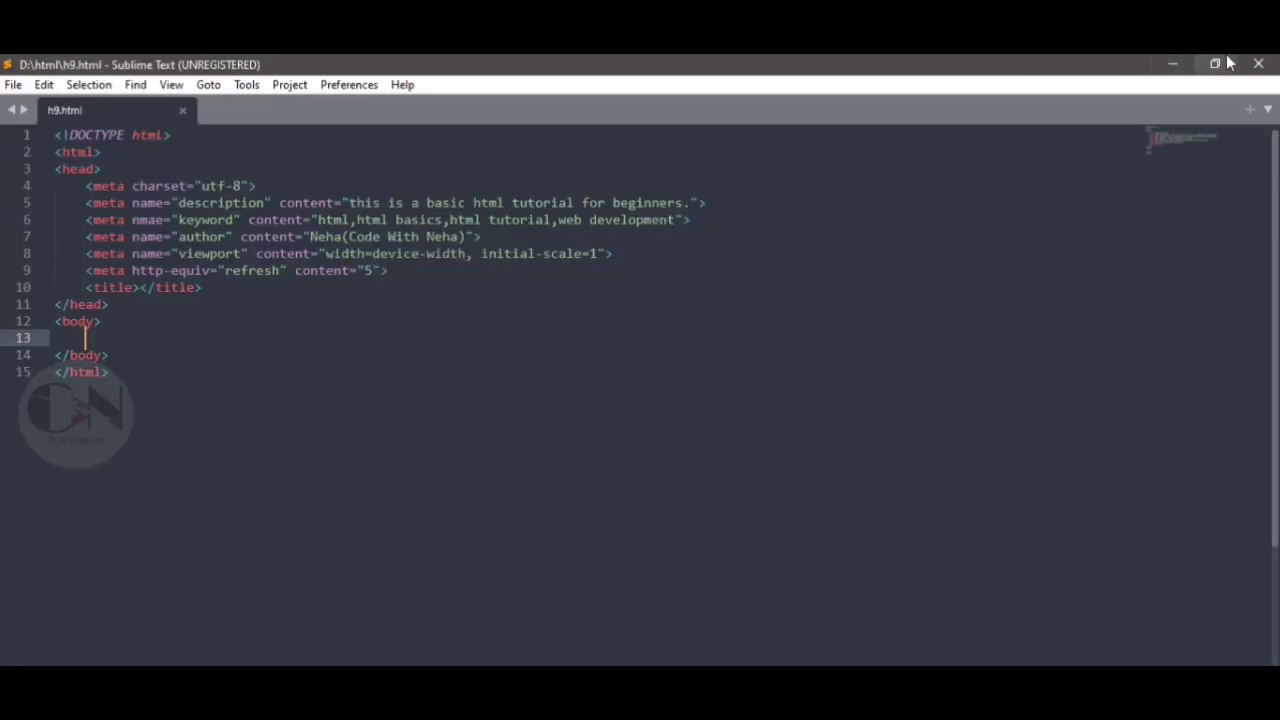
# Step: Snap Sublime beside File Explorer and open h9.html from D:\html in the browser
pyautogui.click(1214, 62)
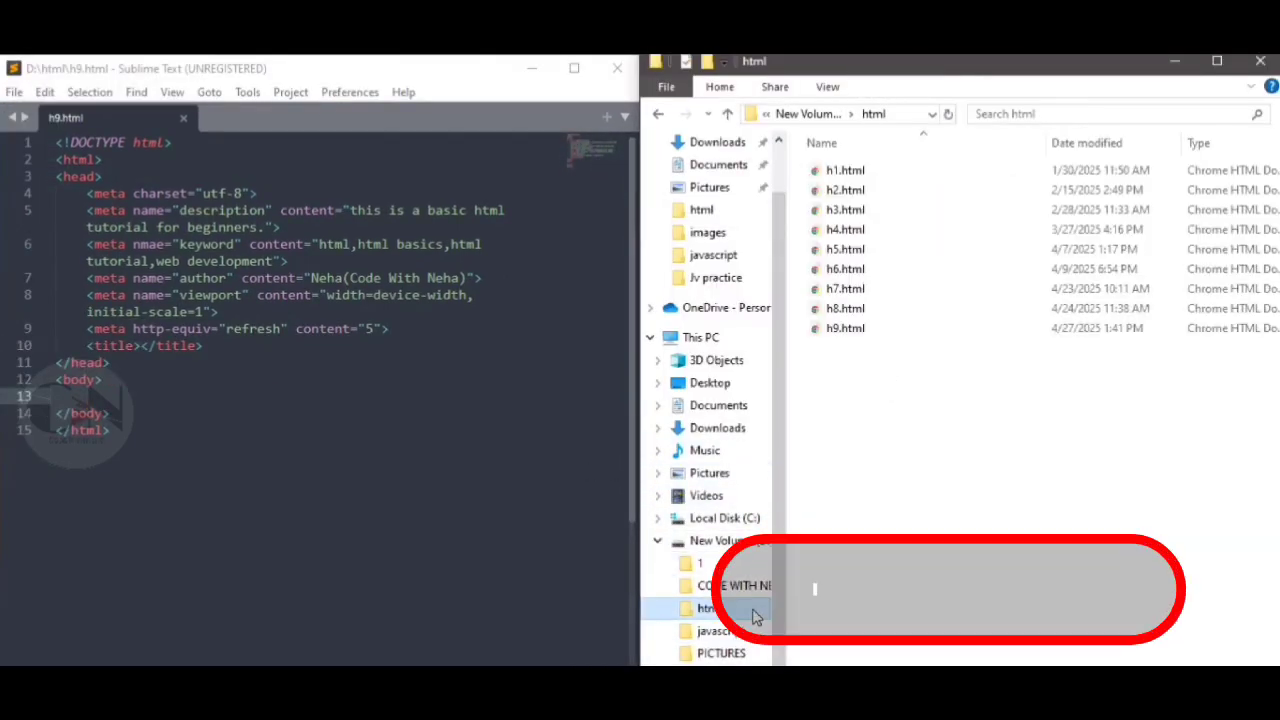
pyautogui.click(845, 328)
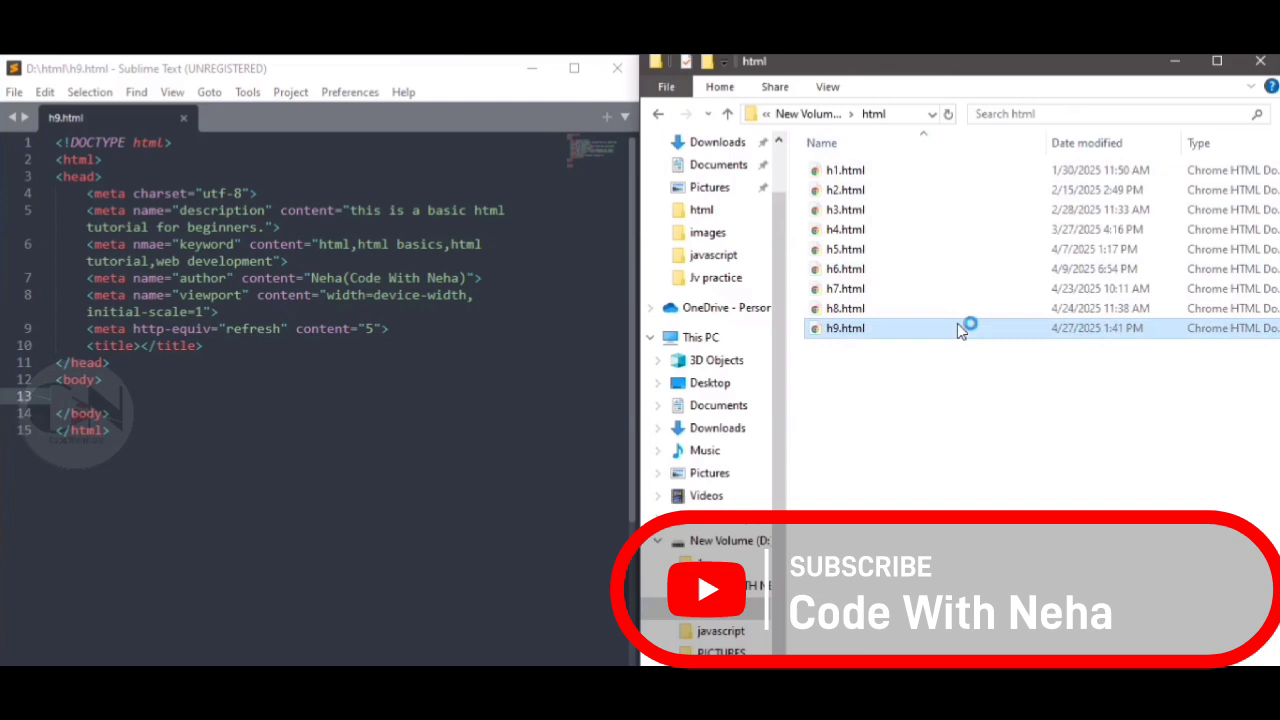
pyautogui.doubleClick(841, 328)
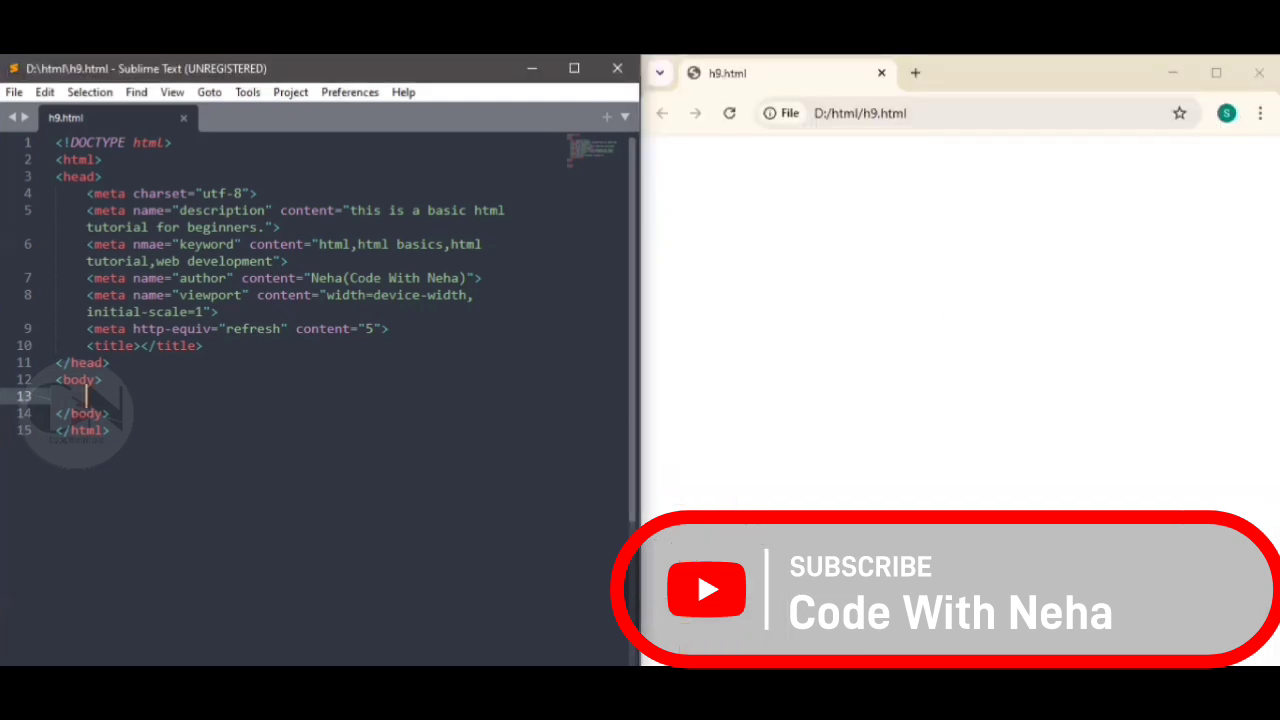
# Step: Insert <img src="D:\PICTURES/bird.jpg"></img> into the body, using the copied Explorer path
pyautogui.write('<img >')
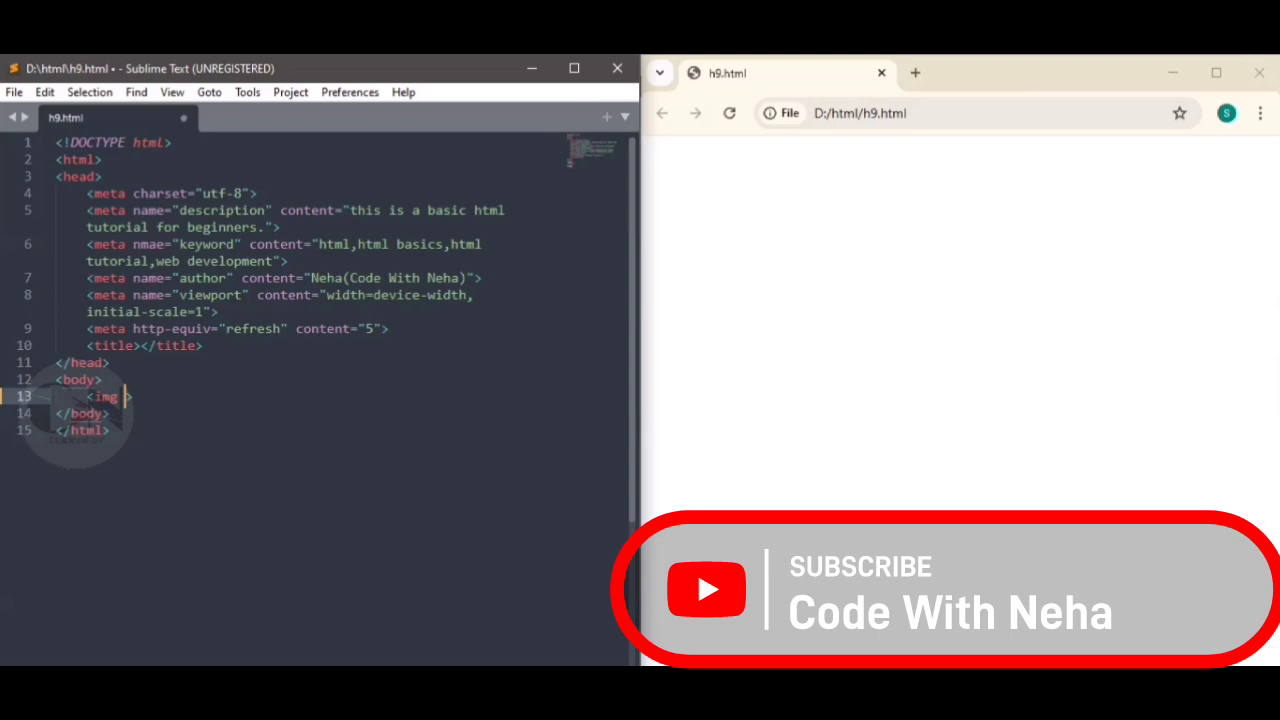
pyautogui.write('src=""')
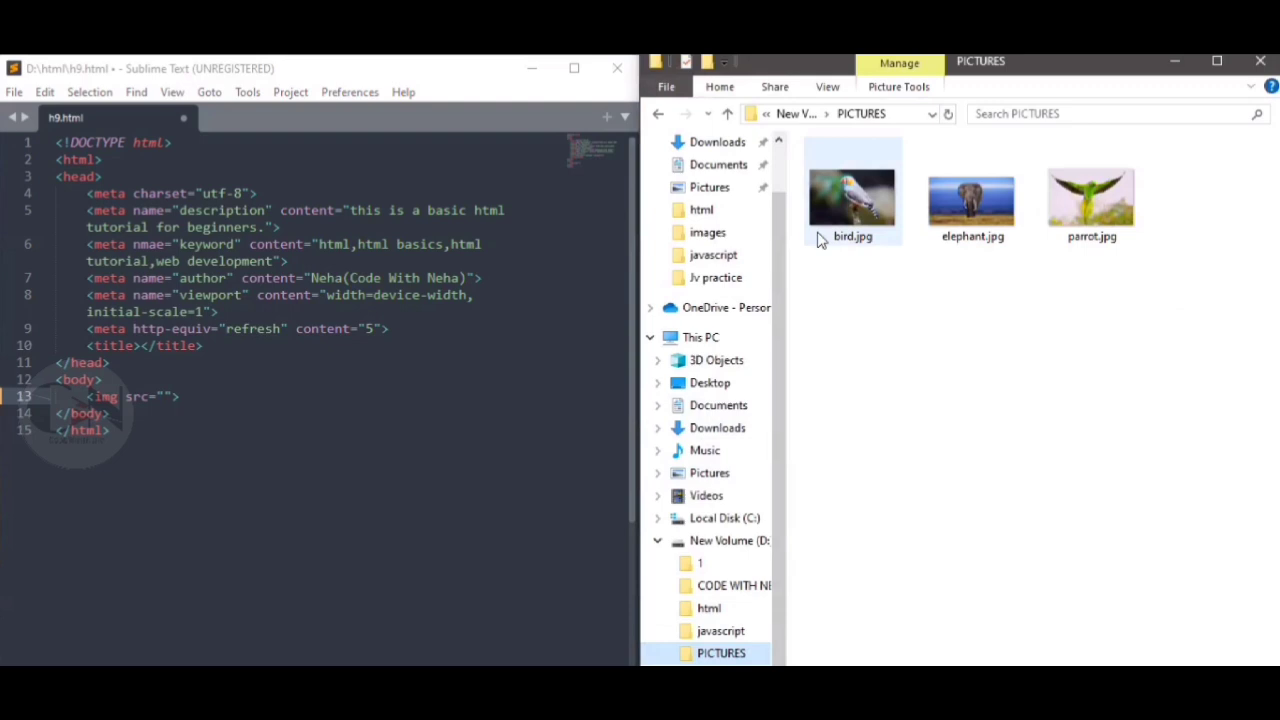
pyautogui.click(860, 113)
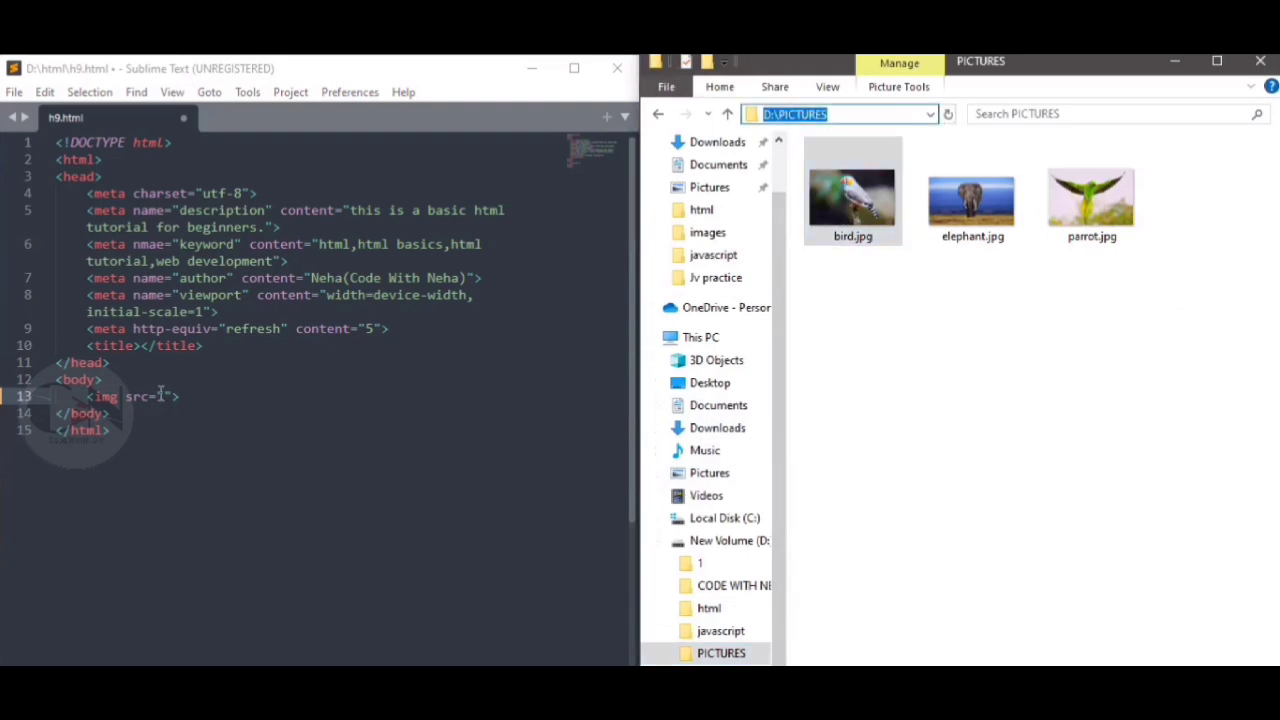
pyautogui.write('D:\\PICTURES')
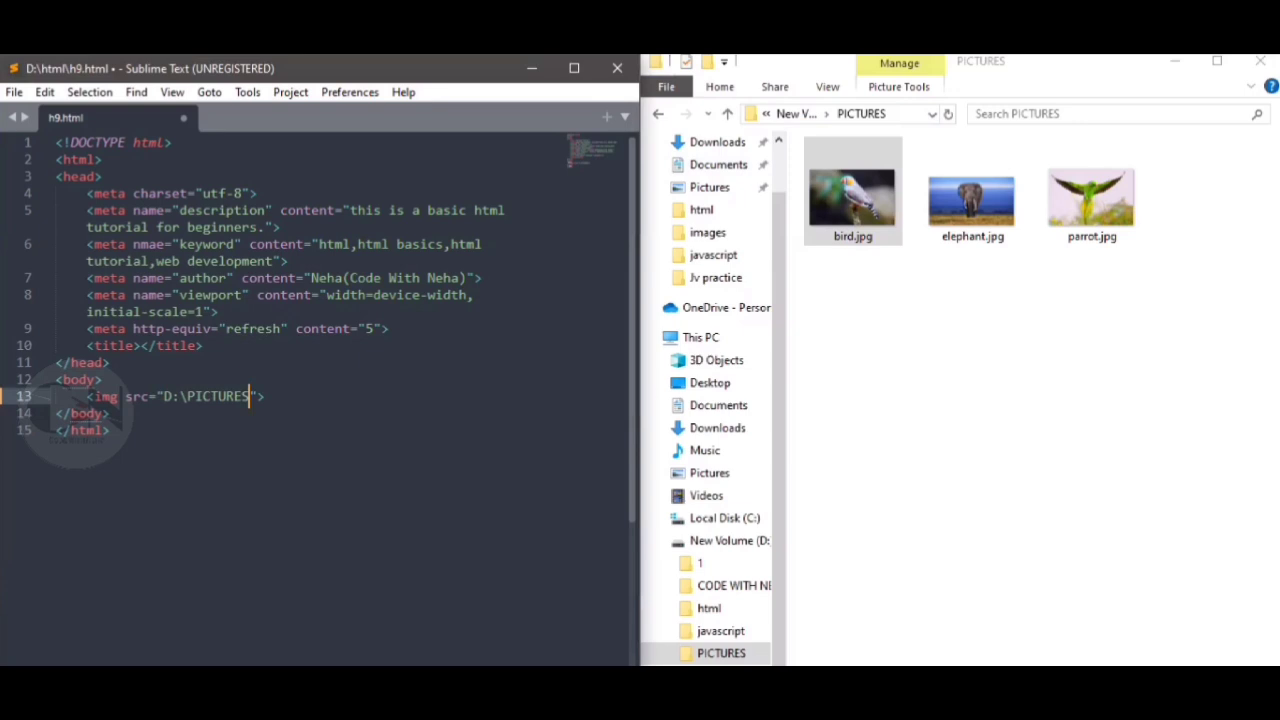
pyautogui.write('/bir')
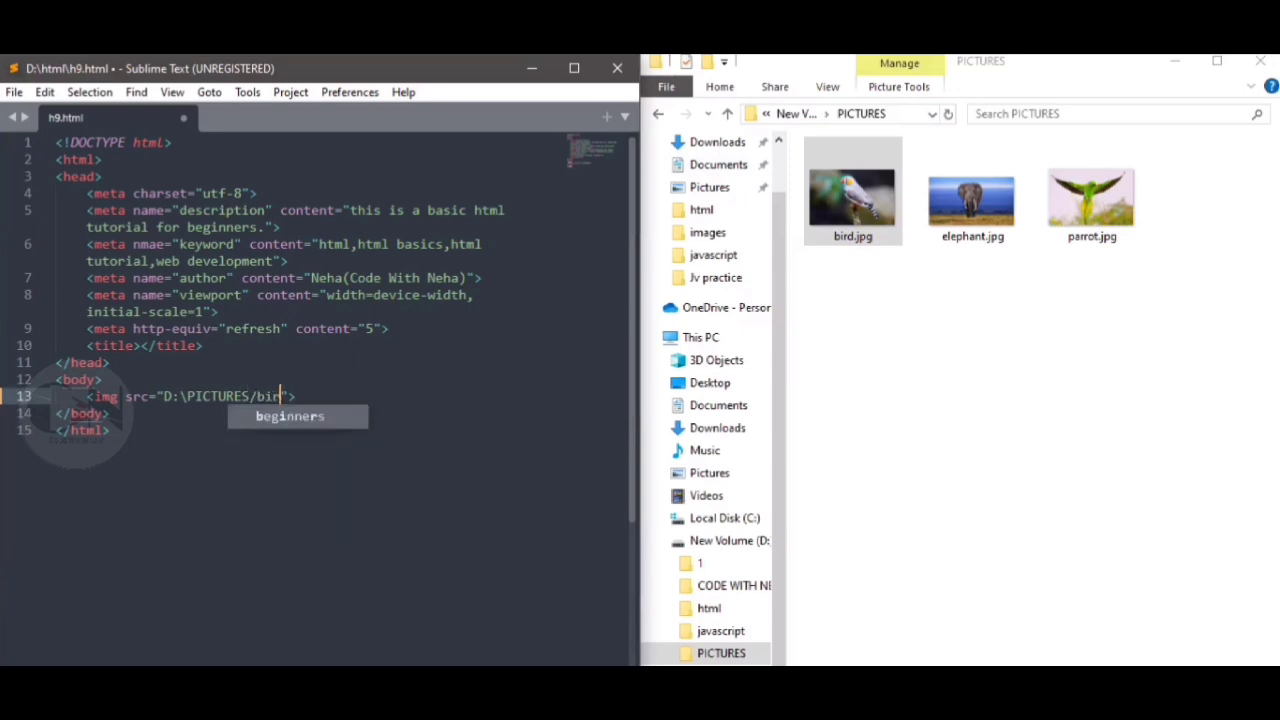
pyautogui.write('d.jpg')
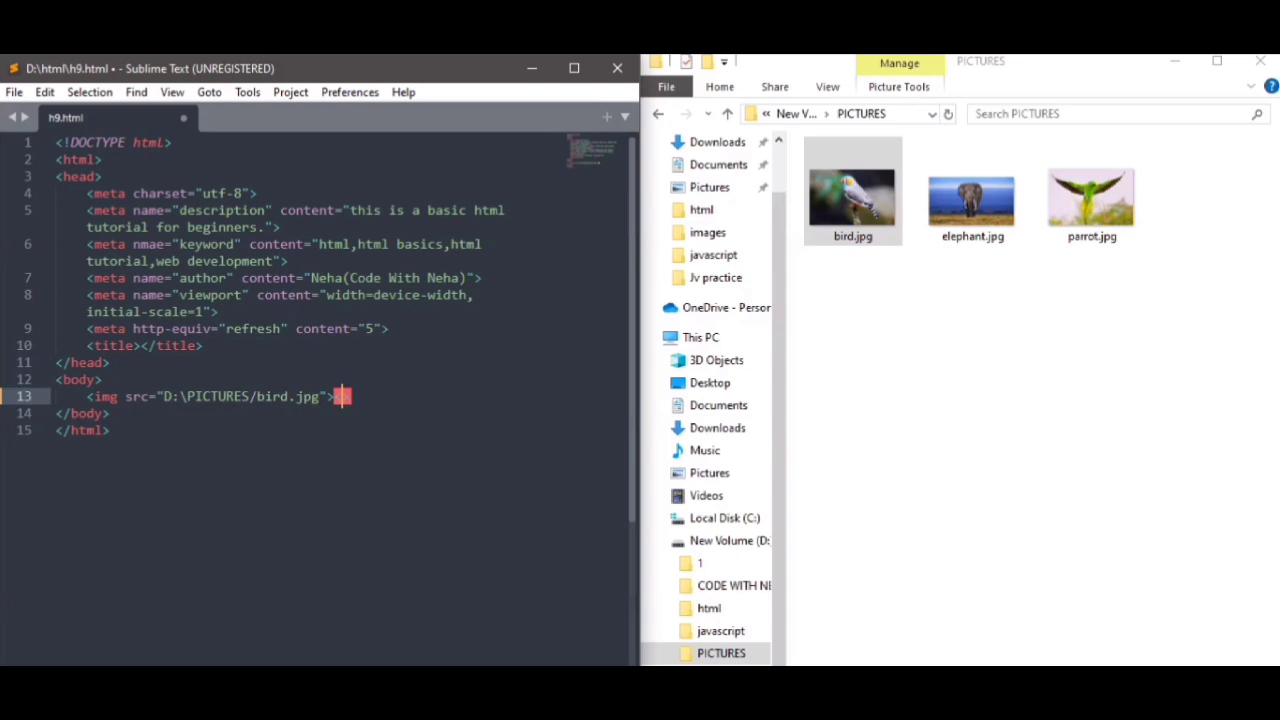
pyautogui.write('</img>')
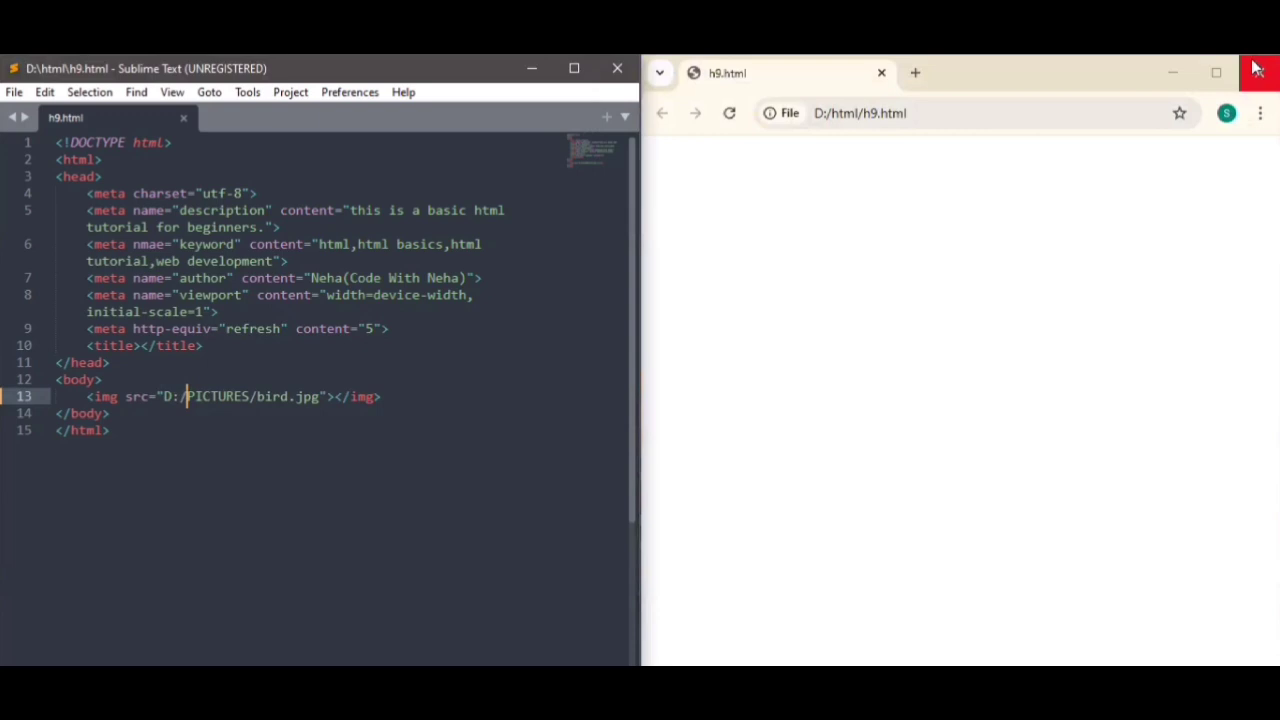
# Step: Point the img source to elephant.jpg with forward slashes and save the file
pyautogui.click(730, 113)
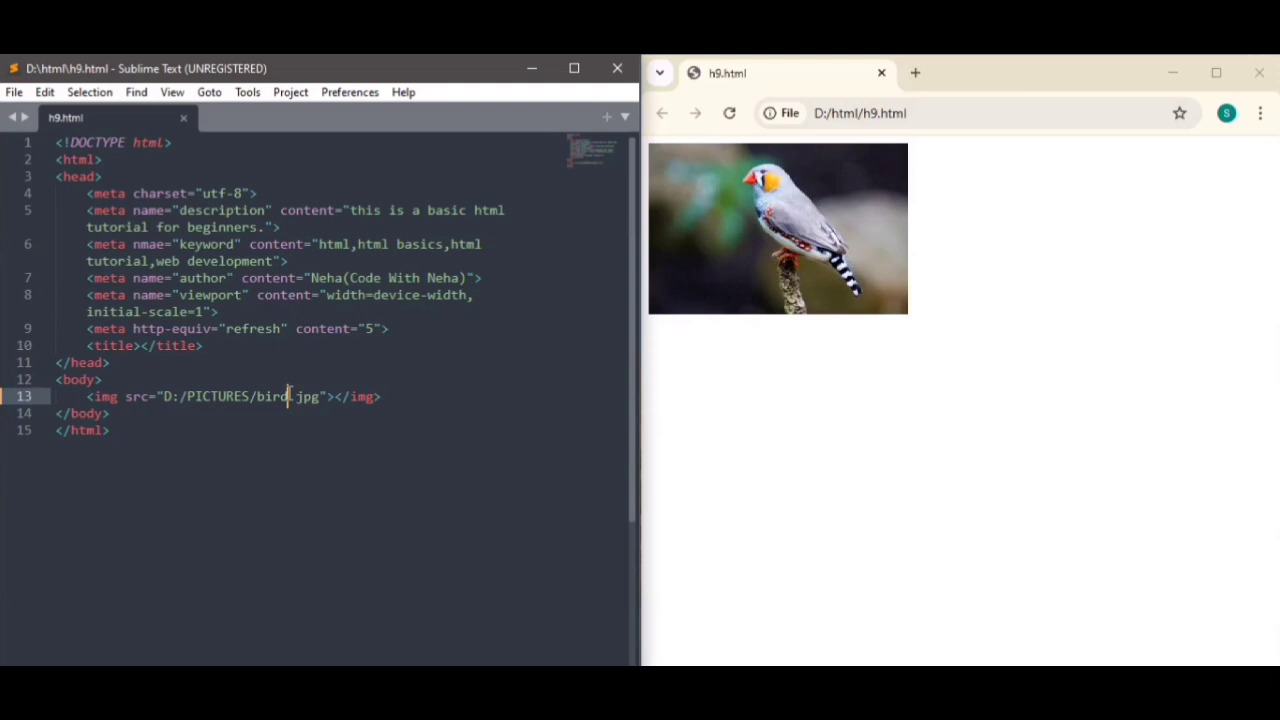
pyautogui.press('Backspace')
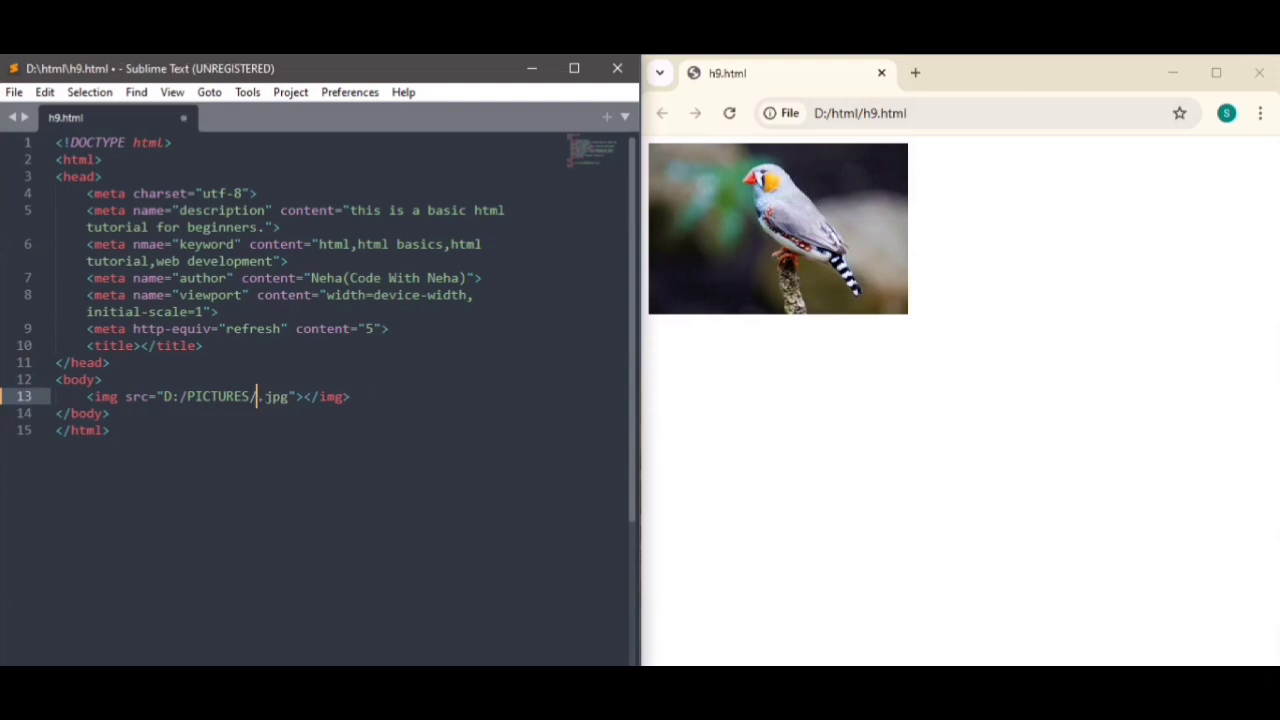
pyautogui.write('elepha')
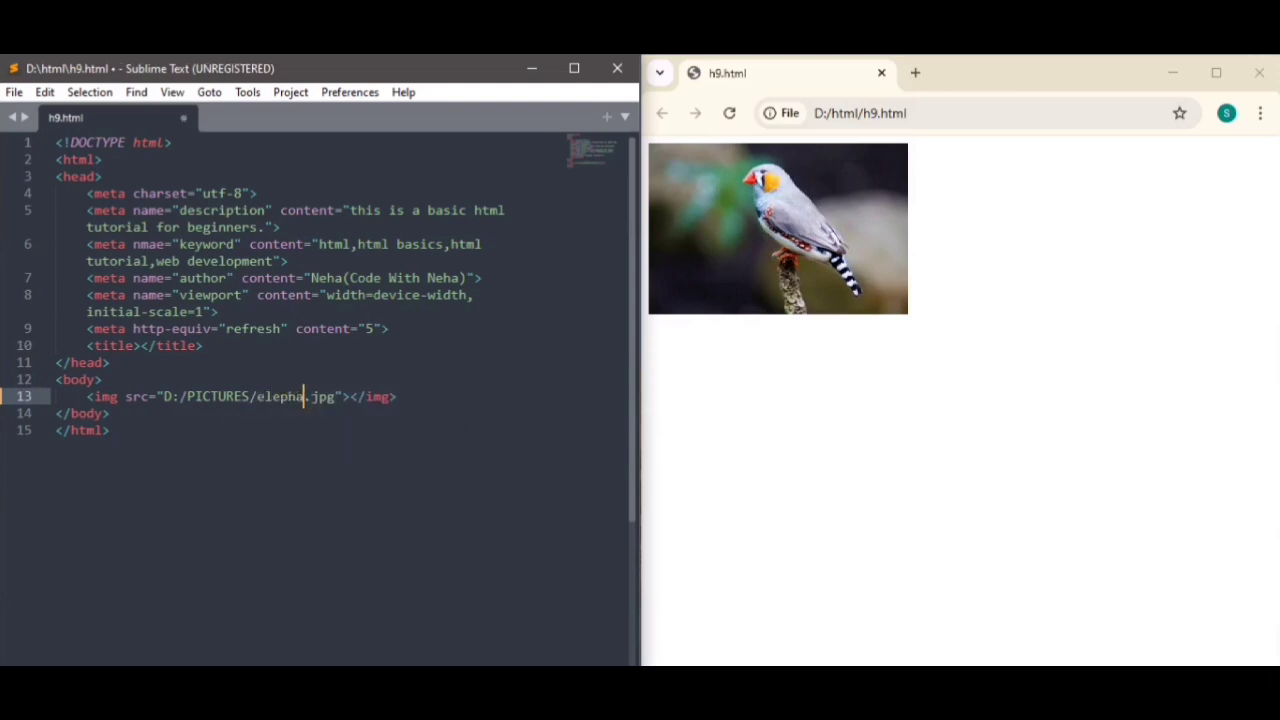
pyautogui.write('nt')
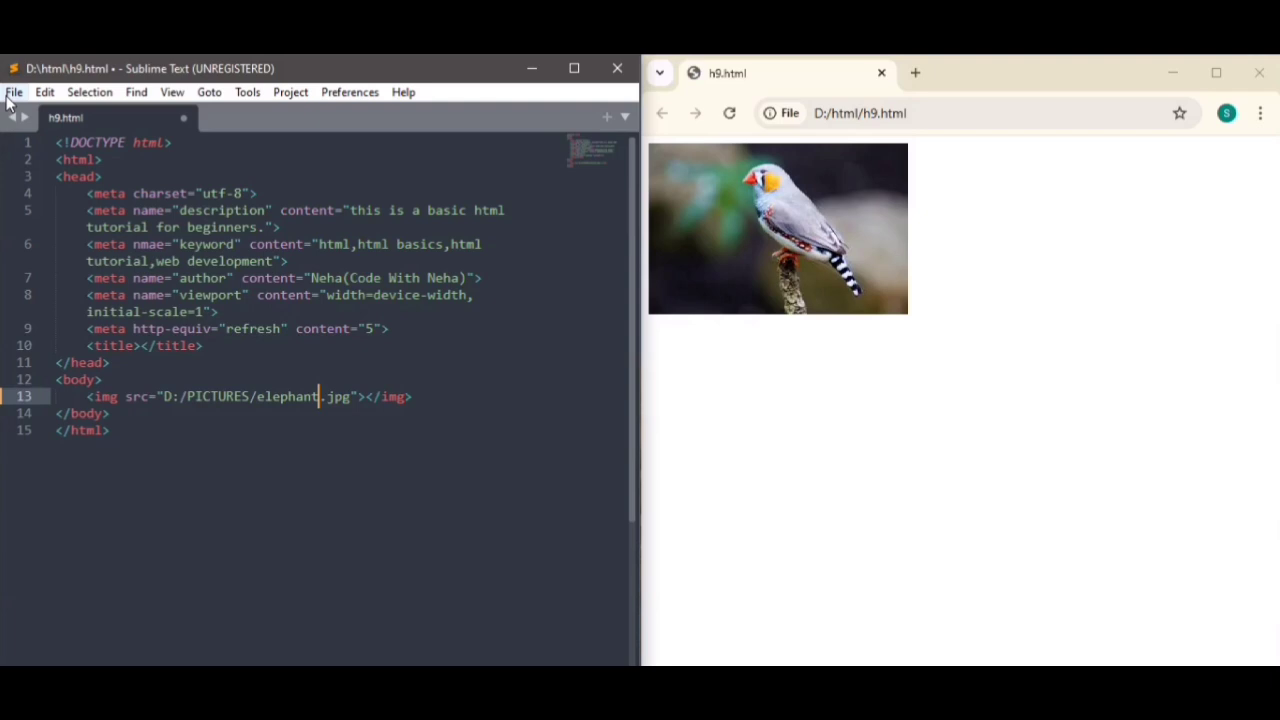
pyautogui.press('ctrl+s')
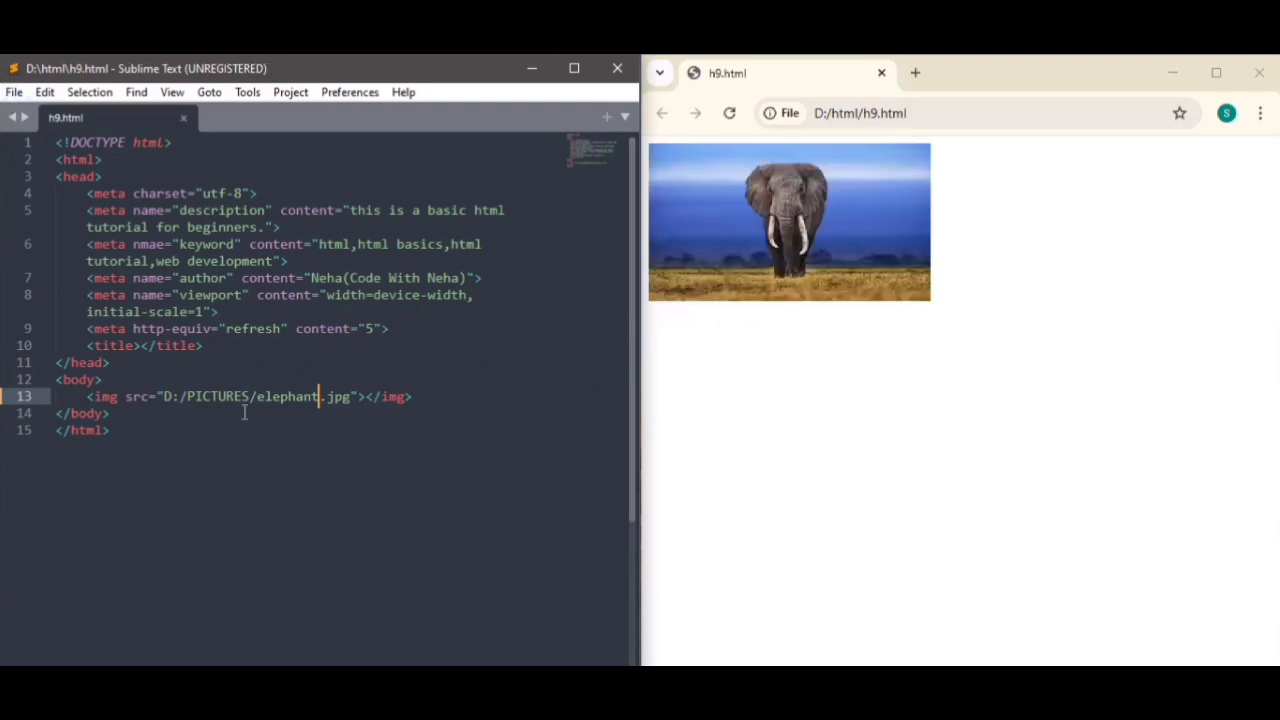
pyautogui.moveTo(332, 481)
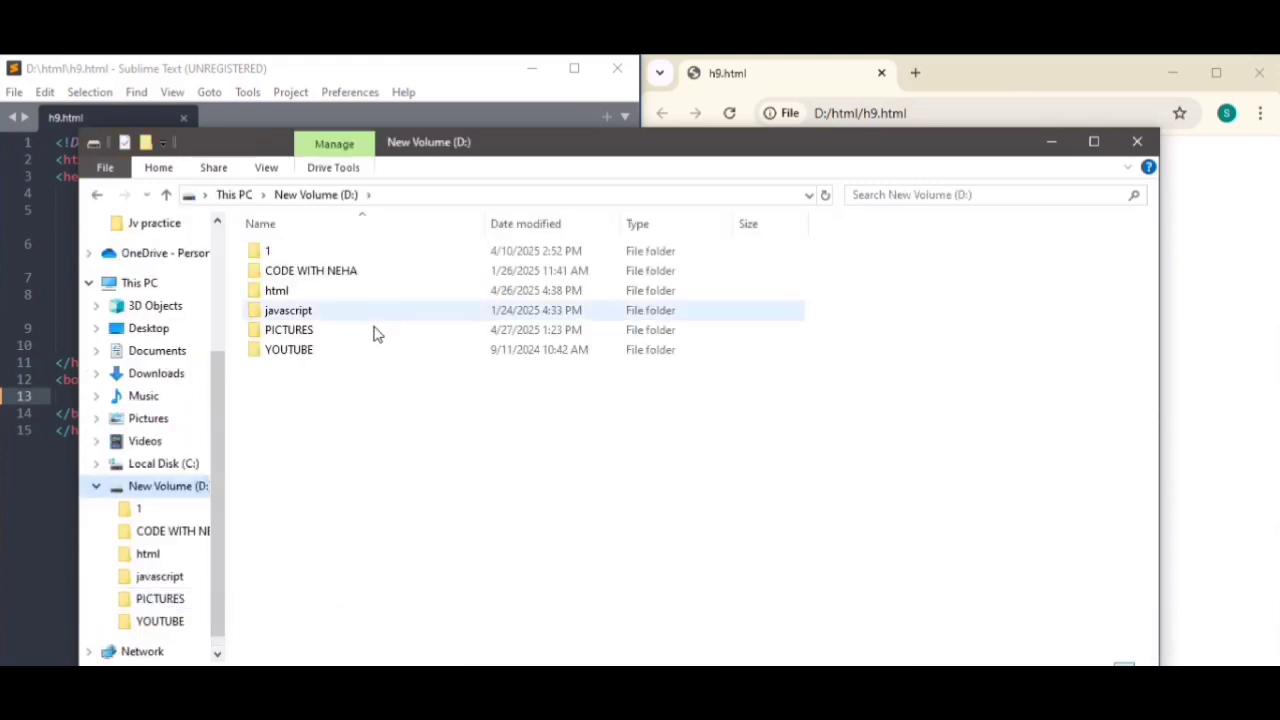
pyautogui.doubleClick(289, 329)
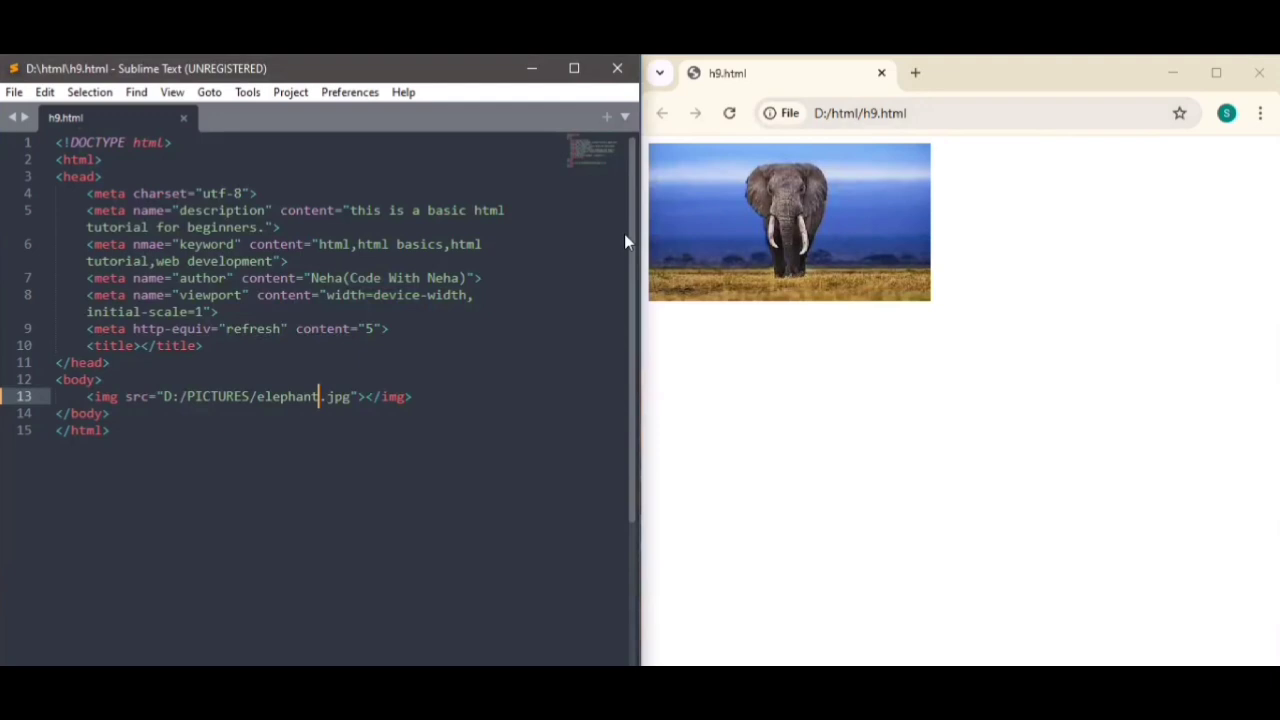
# Step: Swap the image file name to parrot.jpg, then back to bird.jpg
pyautogui.press('Backspace')
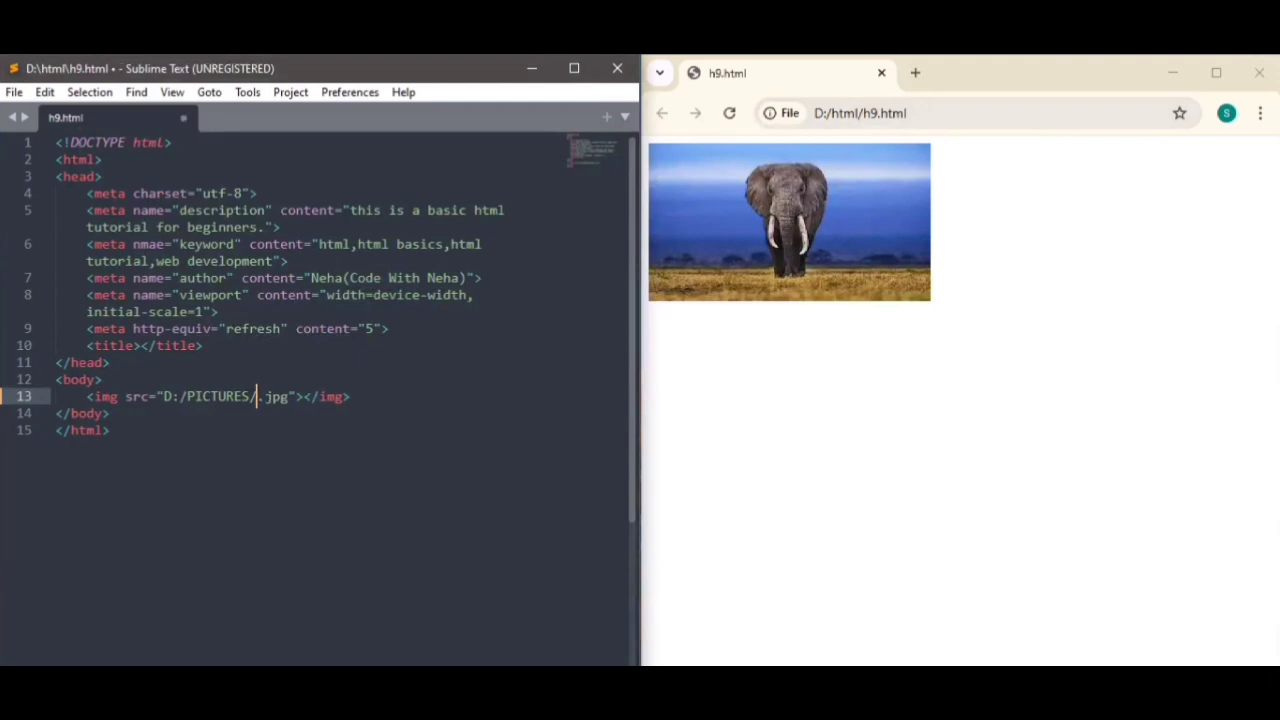
pyautogui.write('parrot')
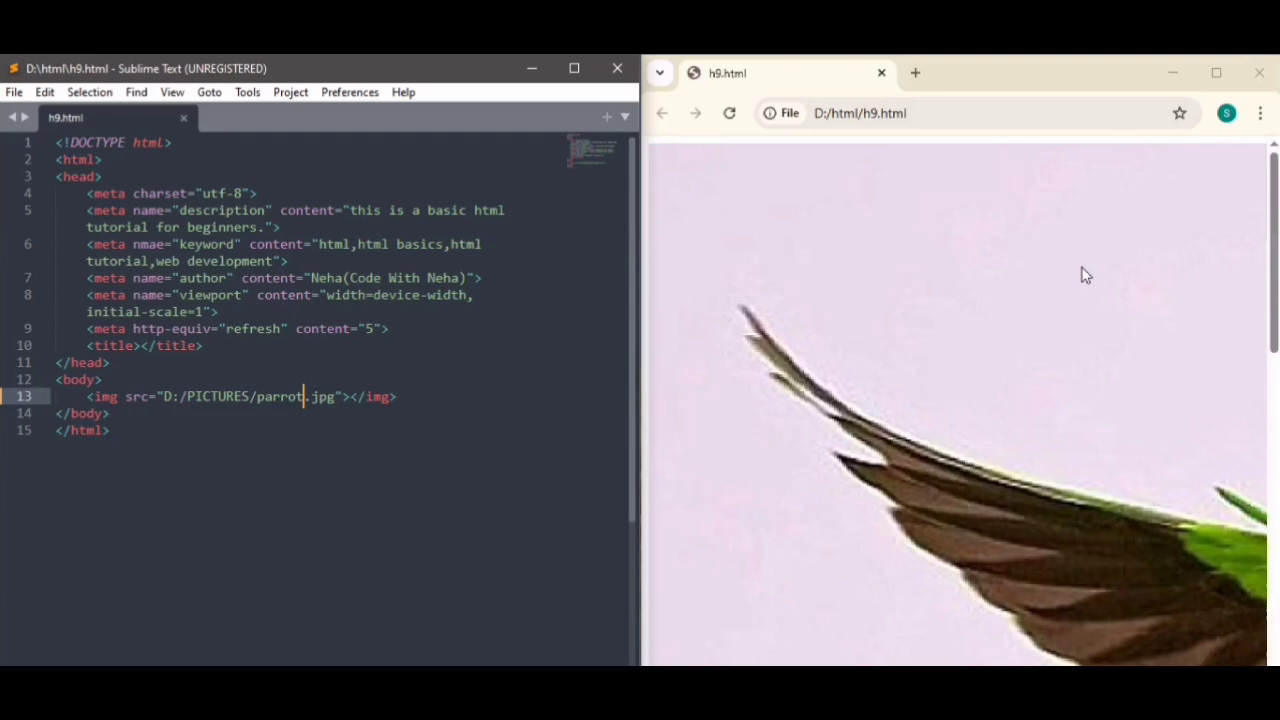
pyautogui.press('Backspace')
pyautogui.write('bird')
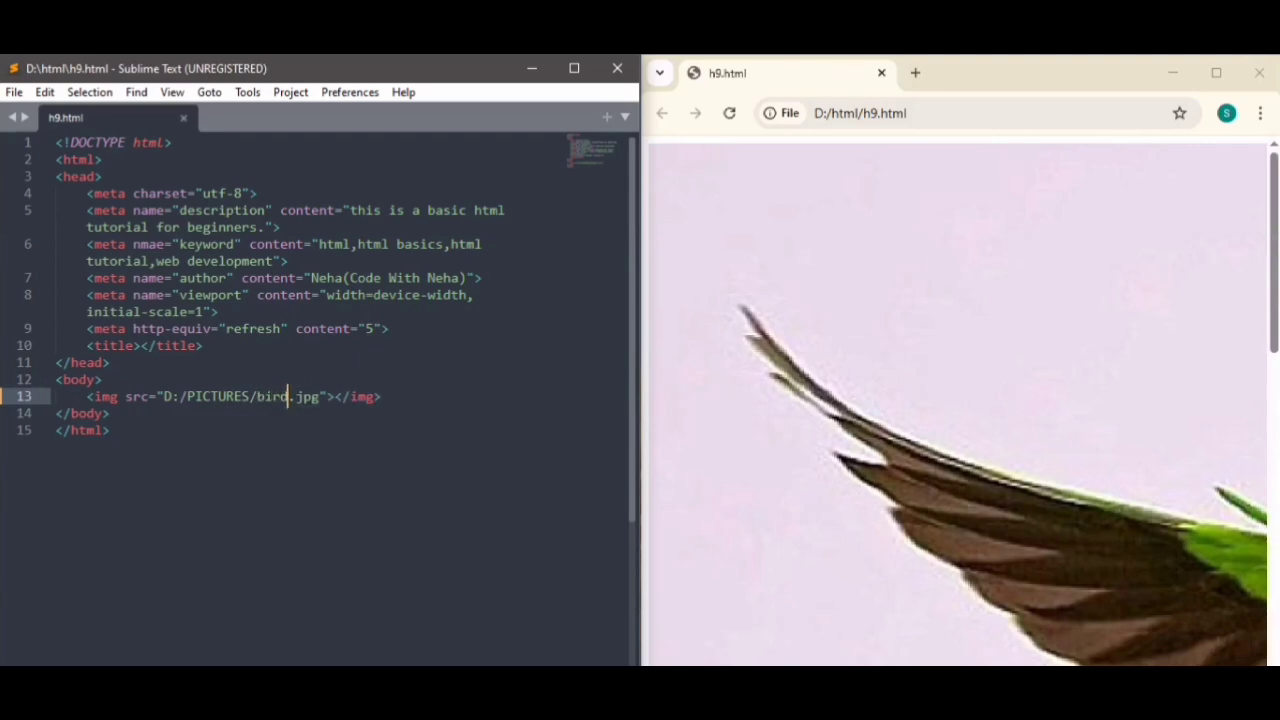
pyautogui.click(729, 112)
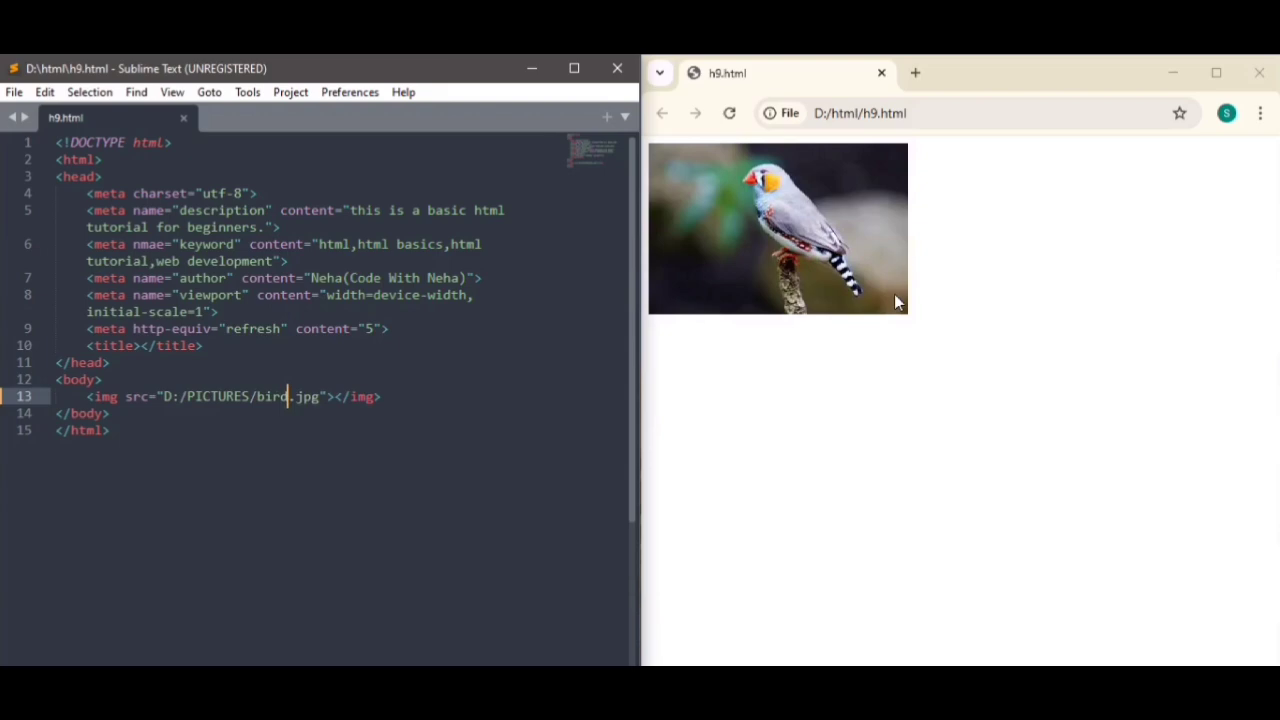
pyautogui.moveTo(1087, 620)
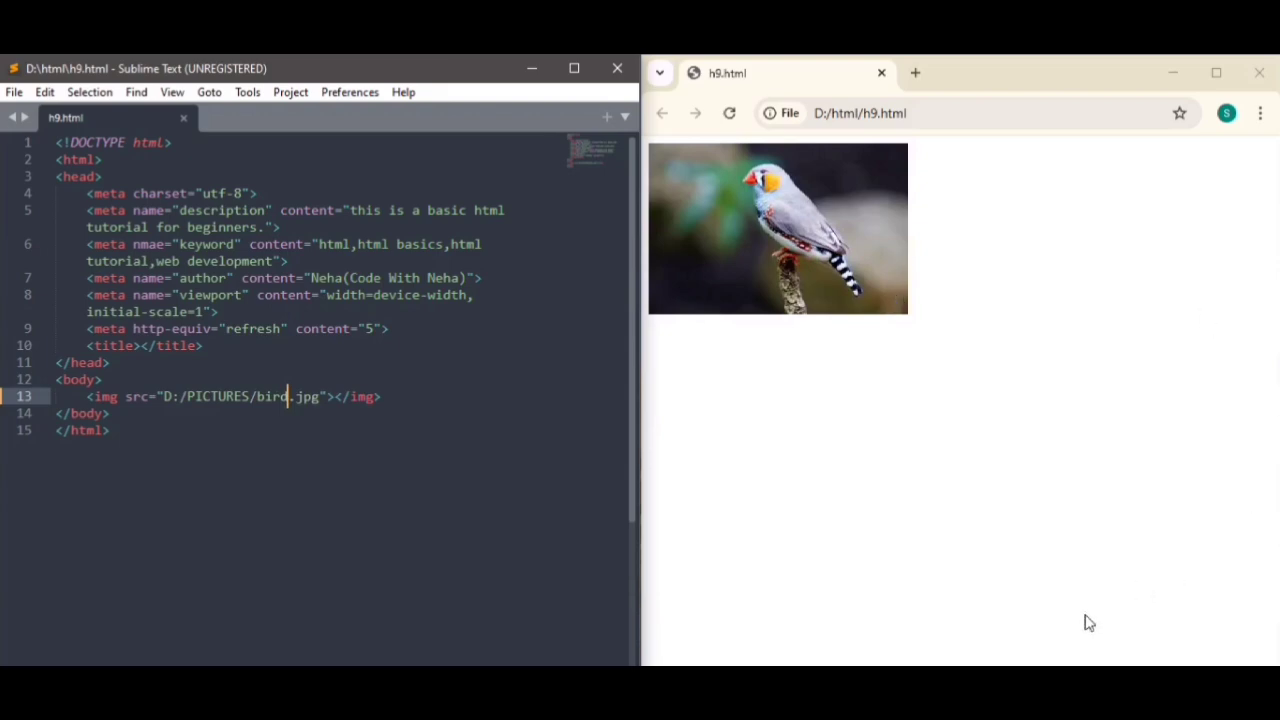